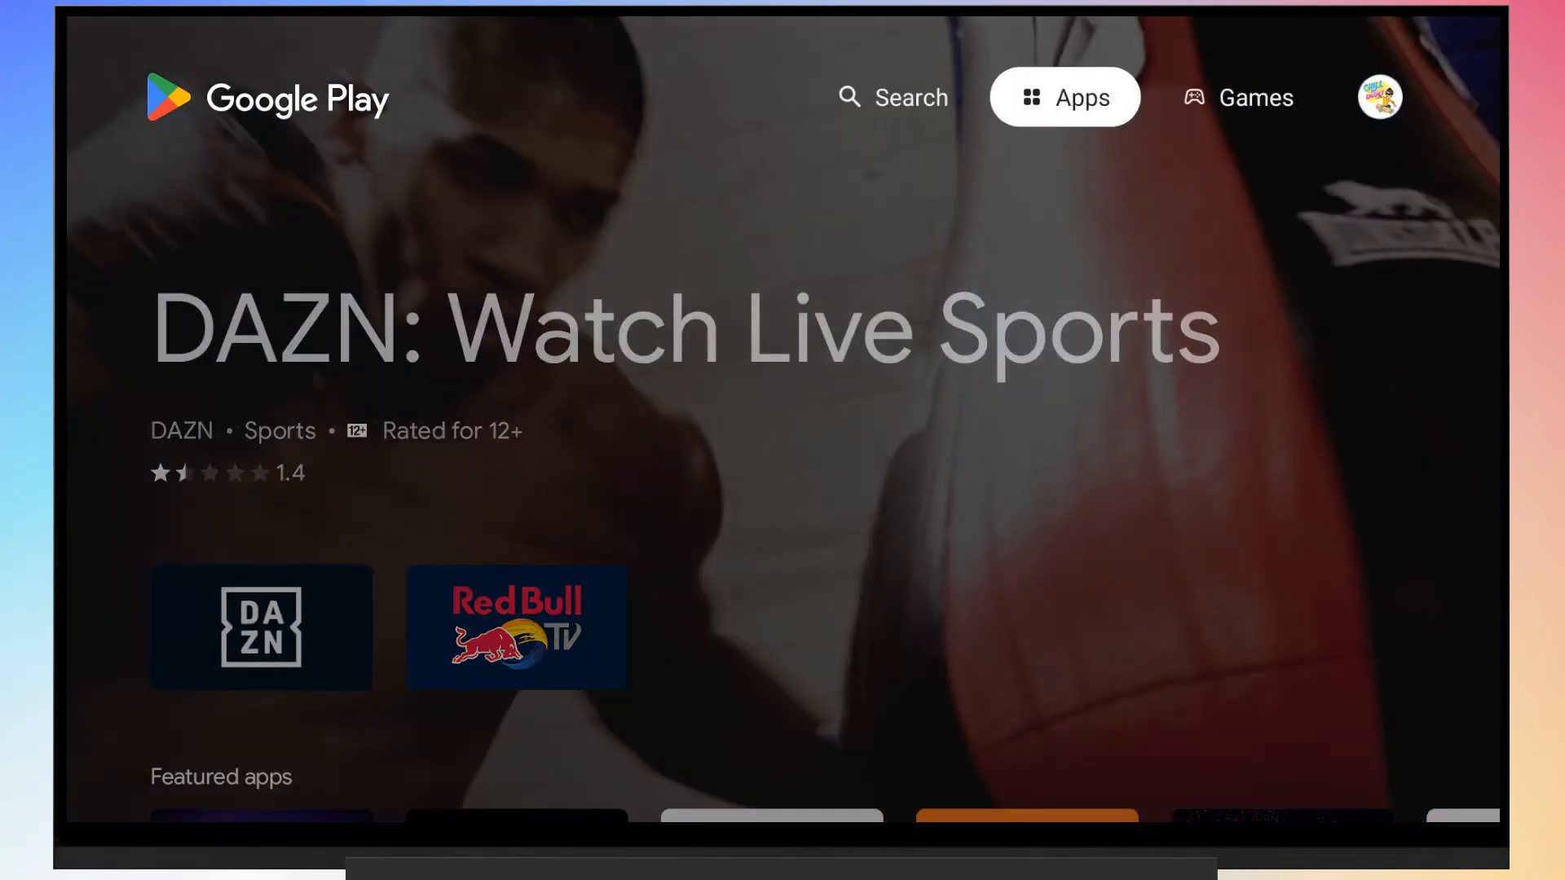
Search the TV's Play Store for 'netflix'
left_click(891, 96)
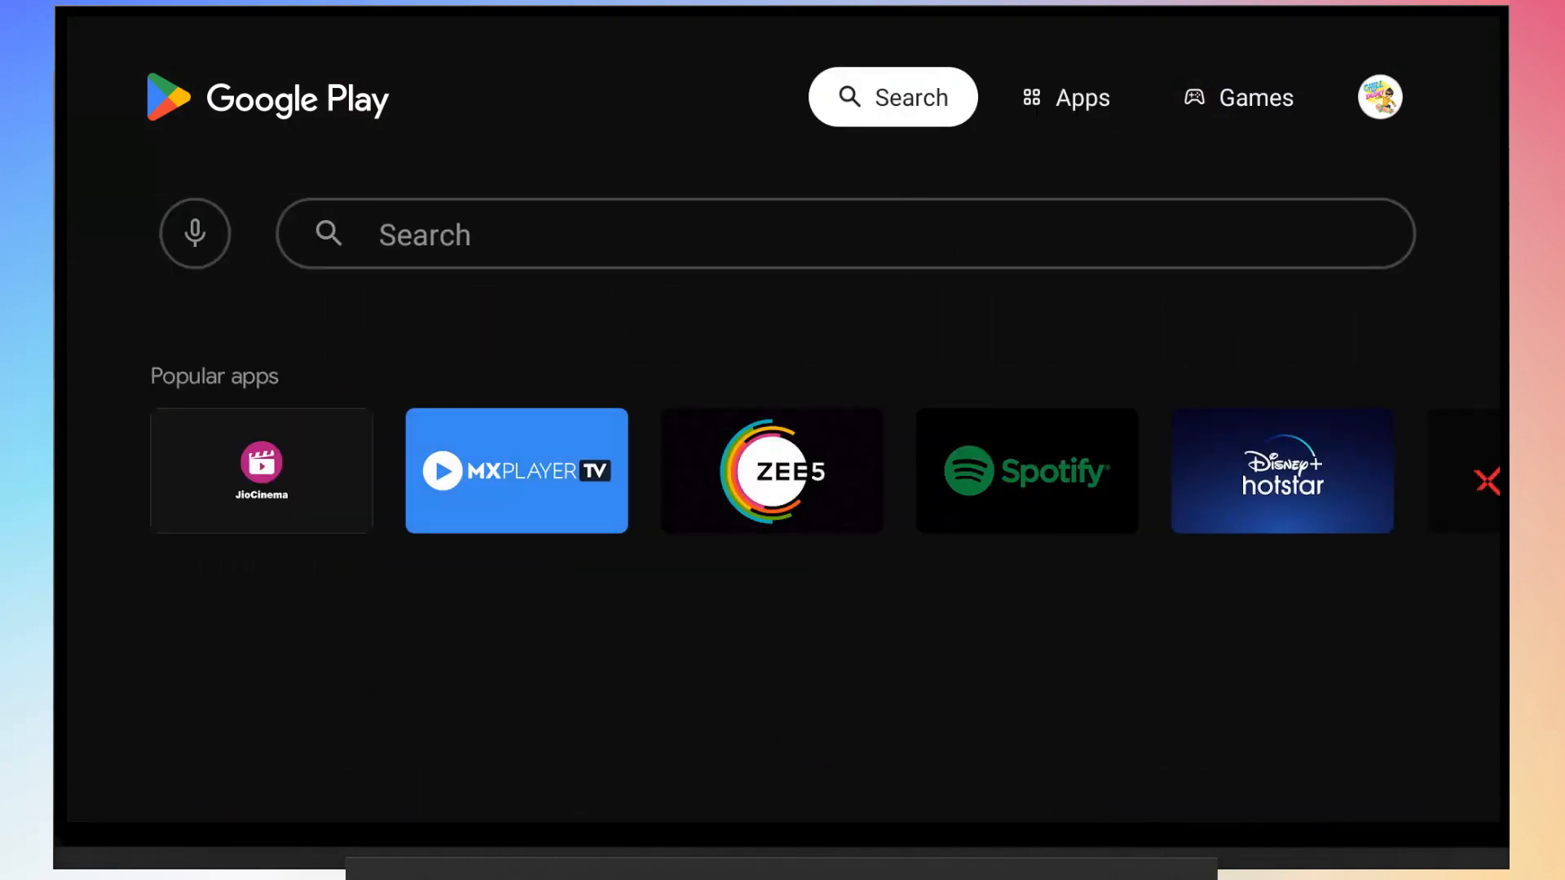
type("n")
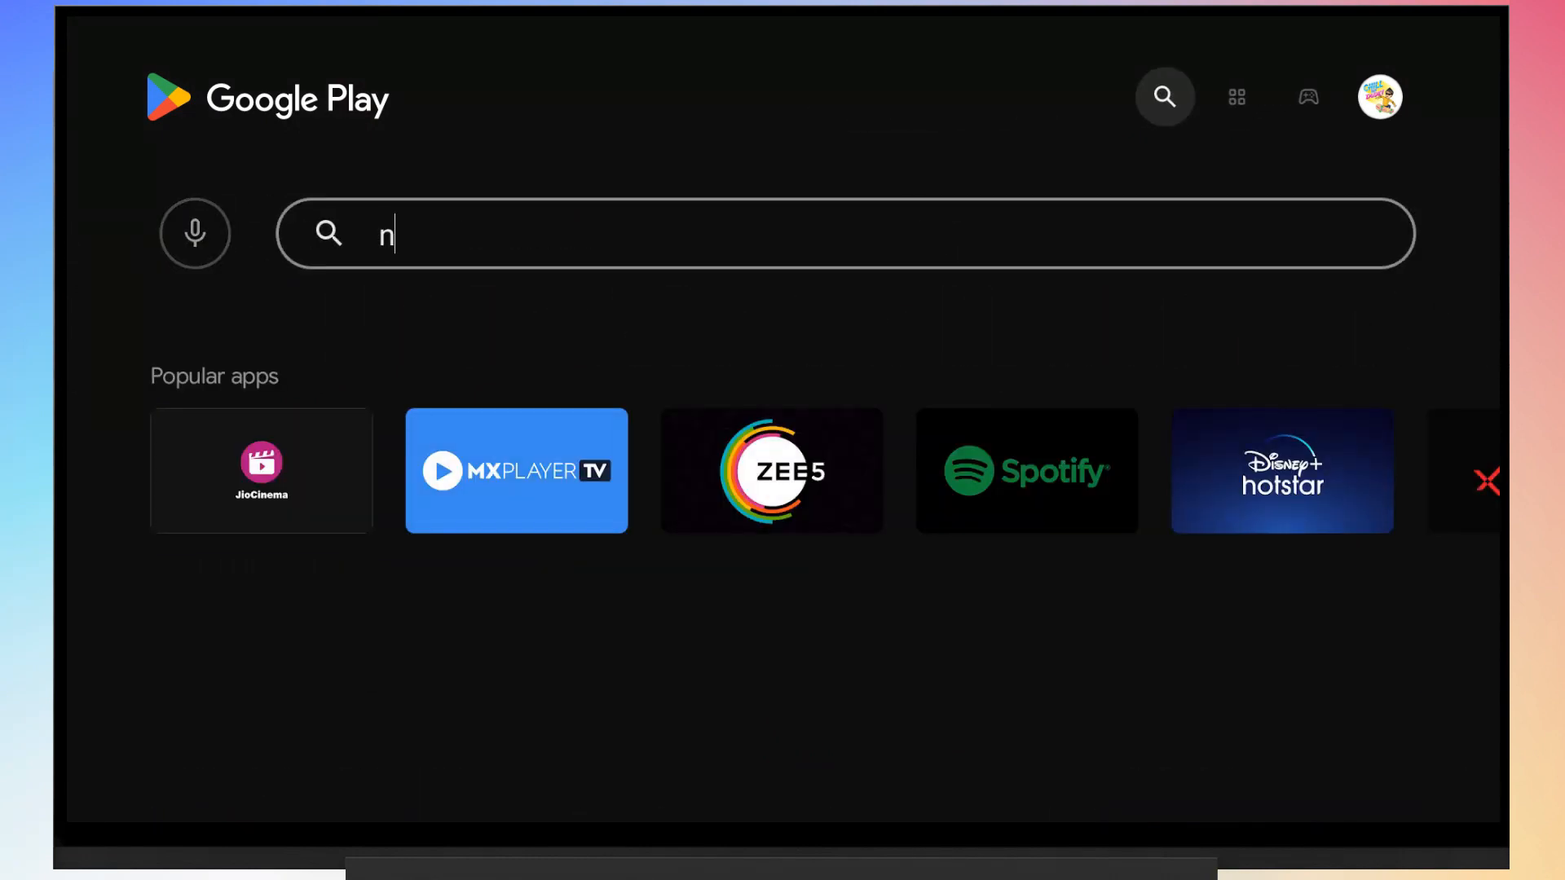
type("etflix")
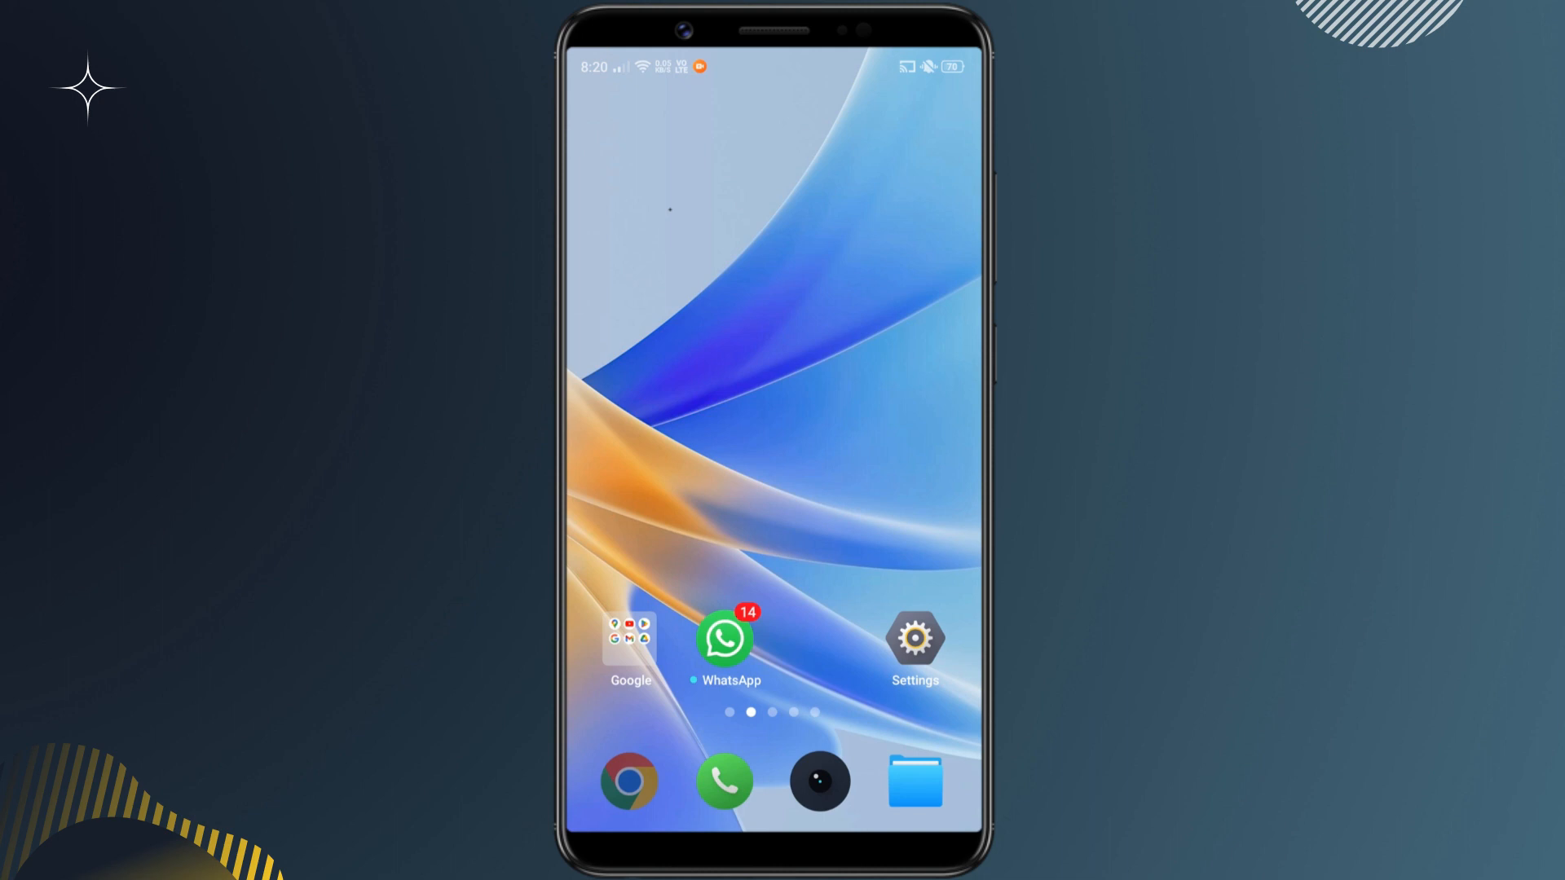
Search Google in Chrome for 'download Netflix apk' and browse the results
left_click(626, 781)
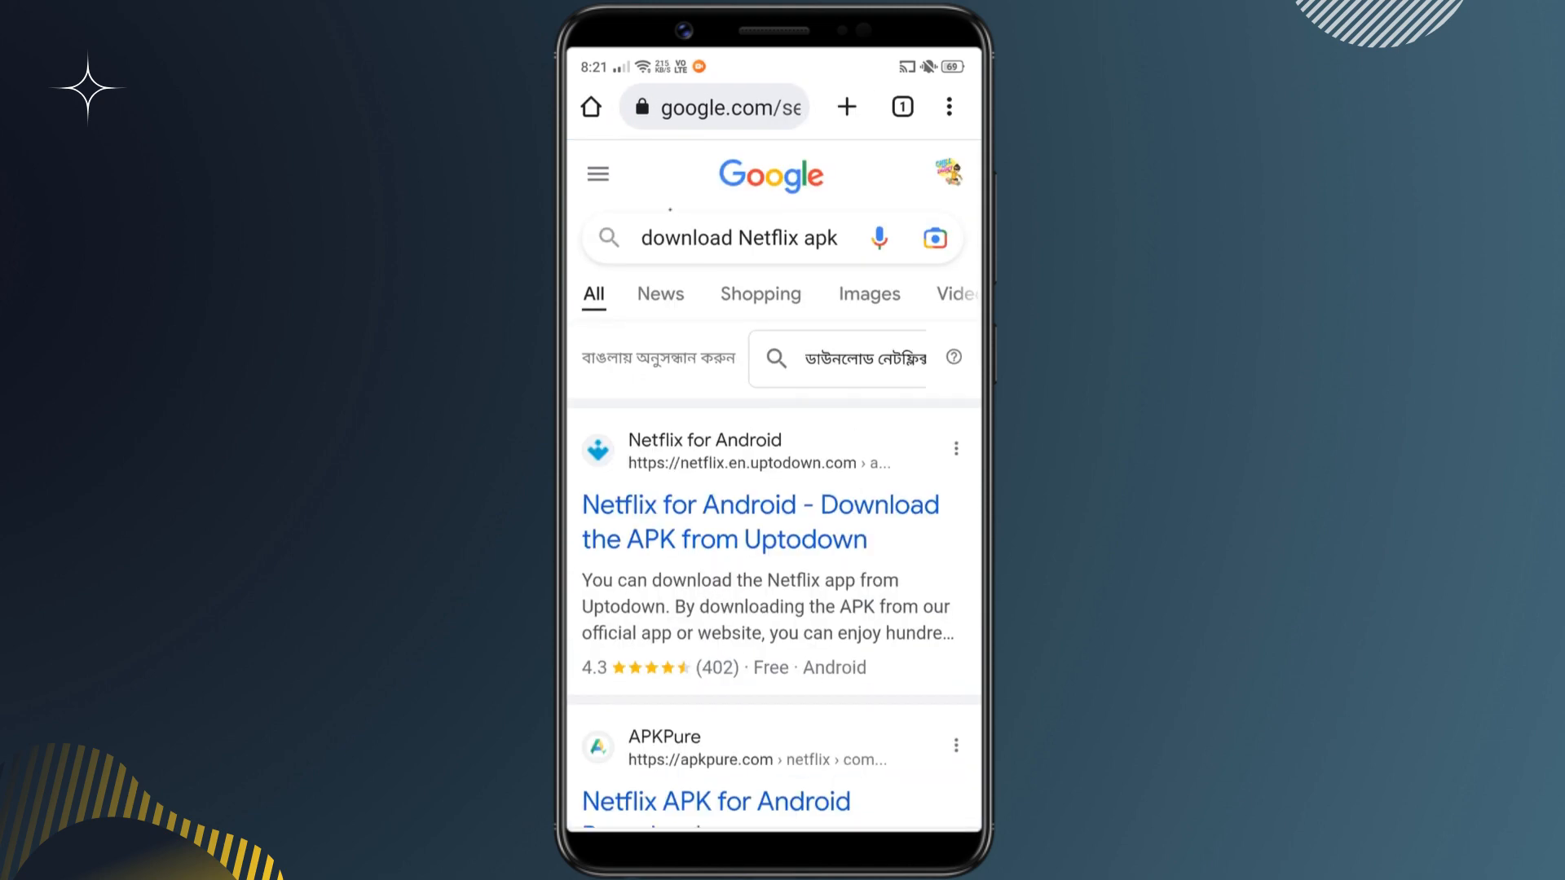
scroll("down", 3)
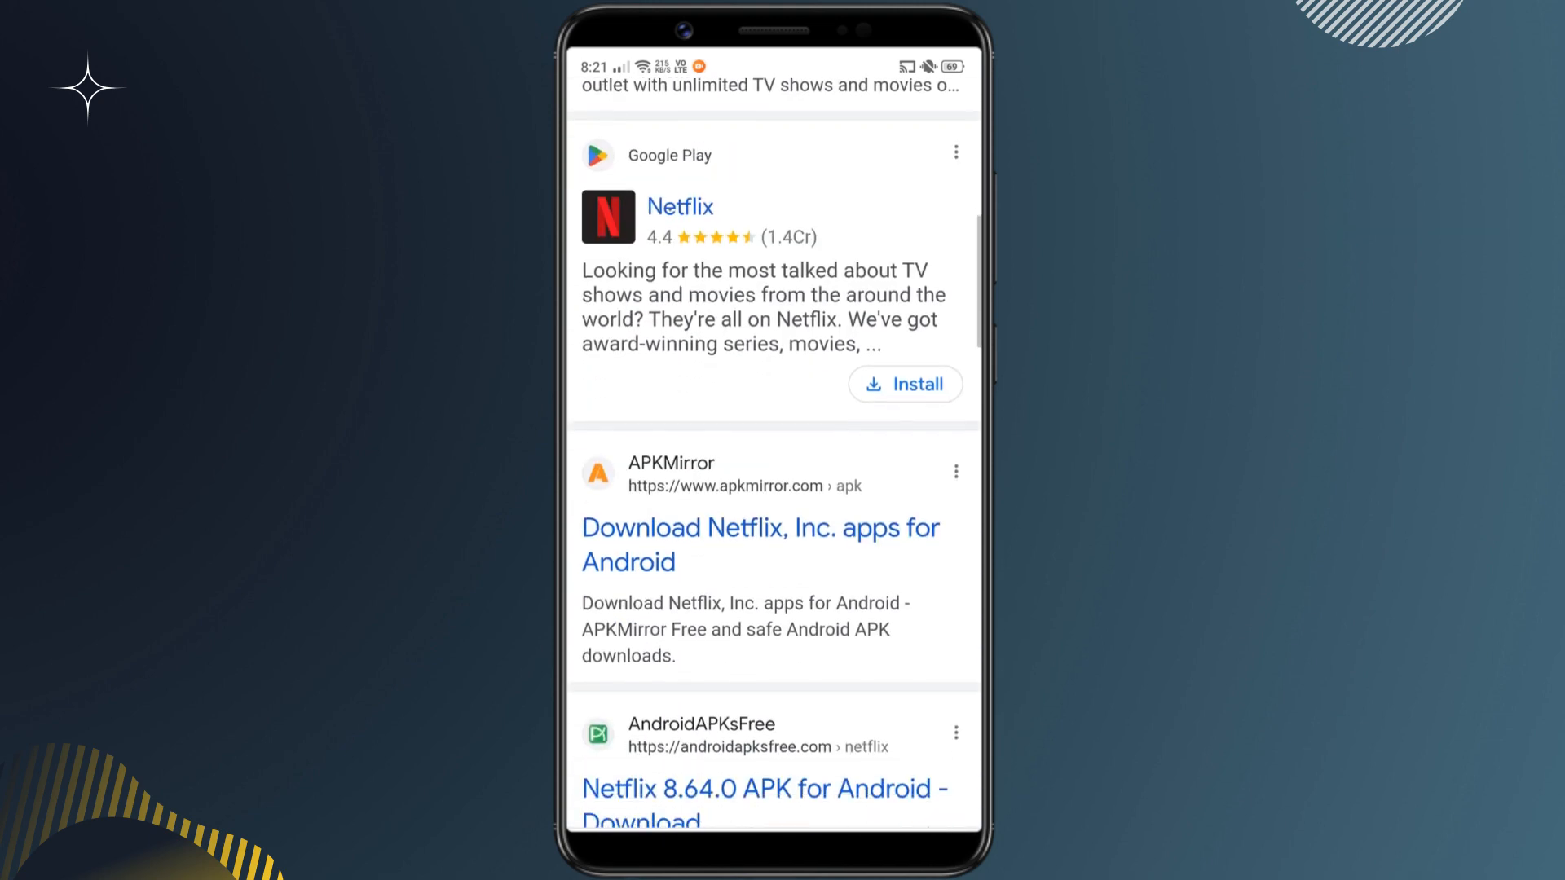
scroll("down", 3)
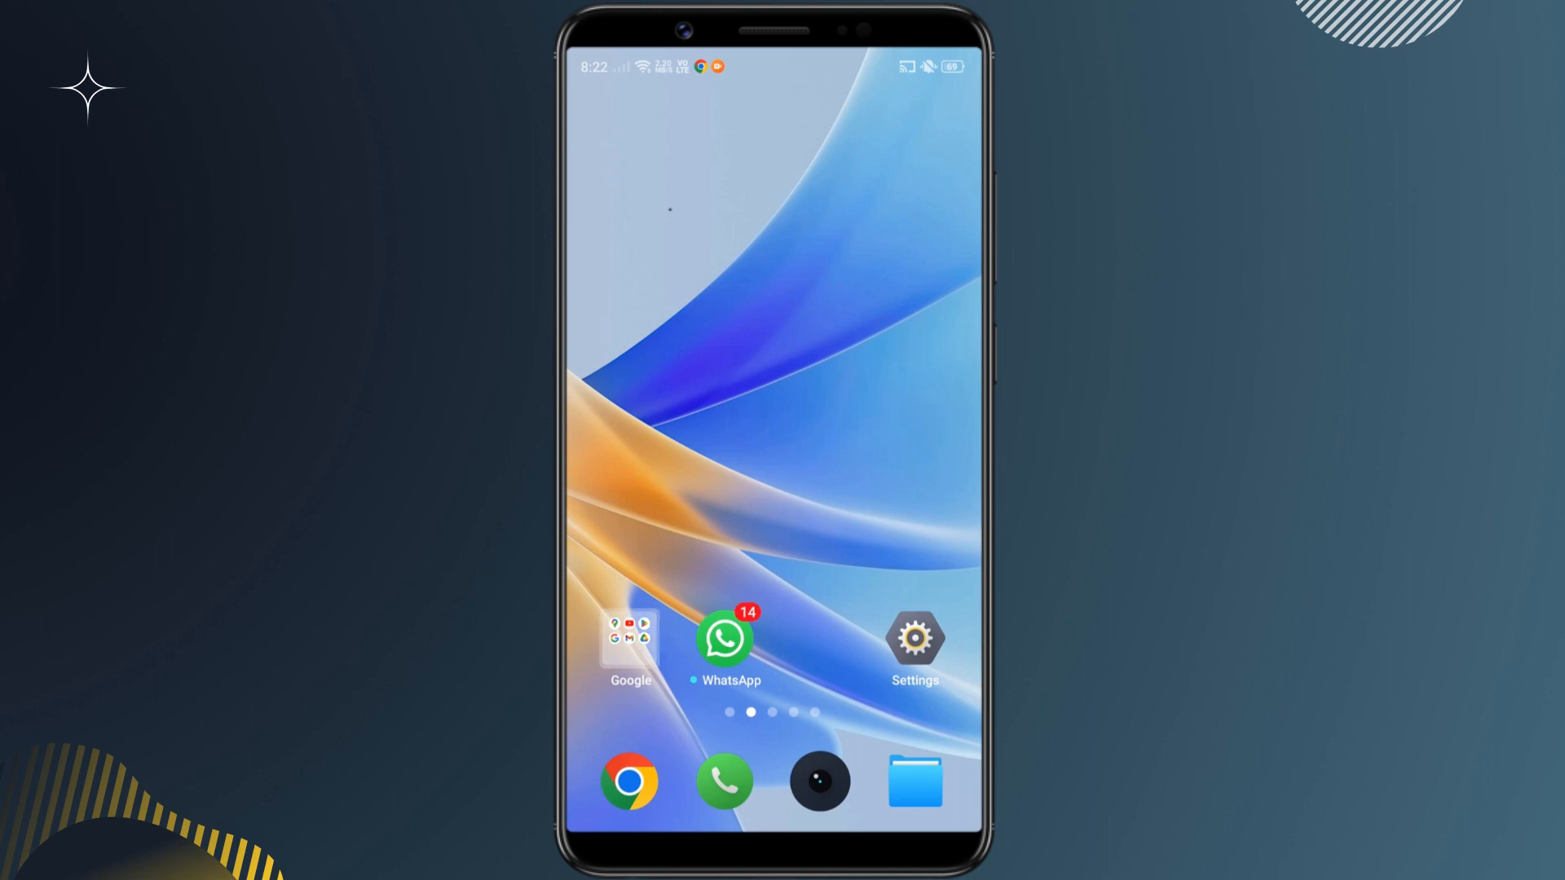
Launch Google Drive from the Google folder and choose Upload to My Drive
left_click(629, 637)
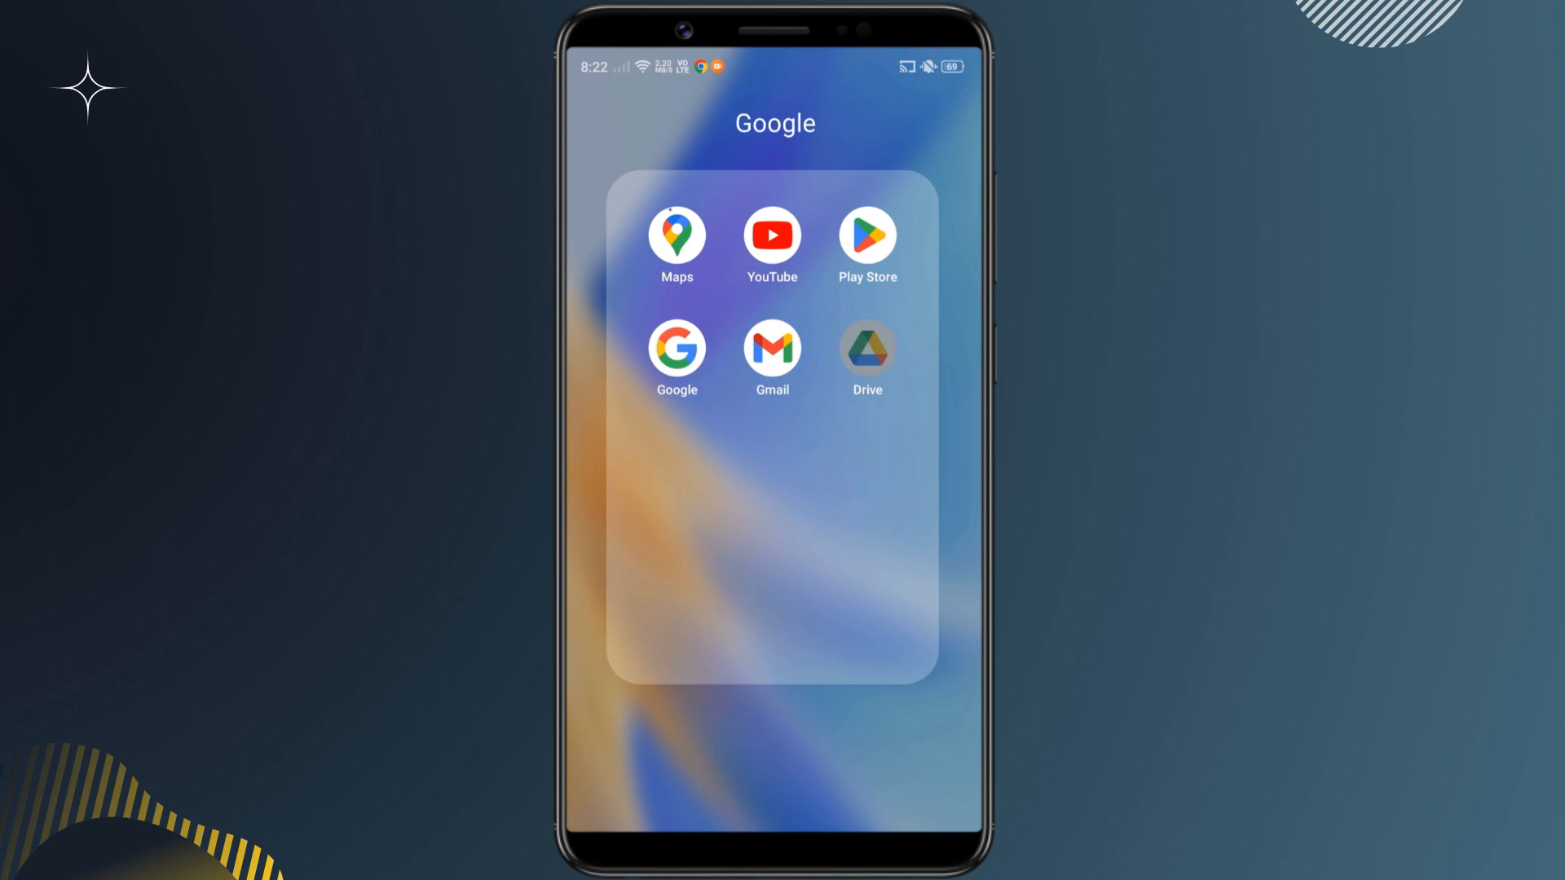
left_click(865, 346)
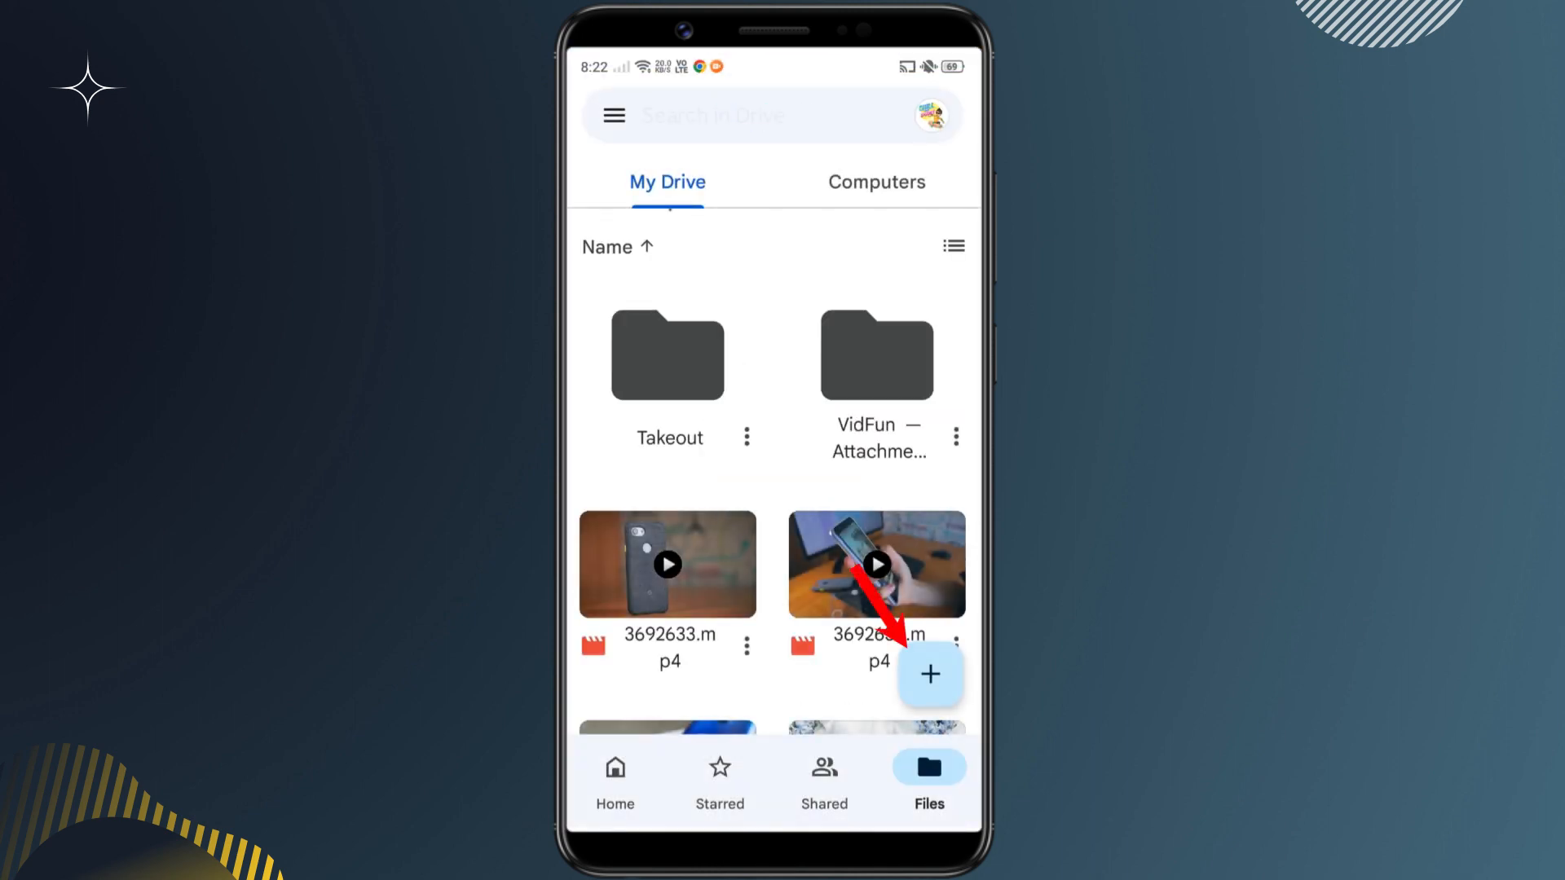
left_click(928, 675)
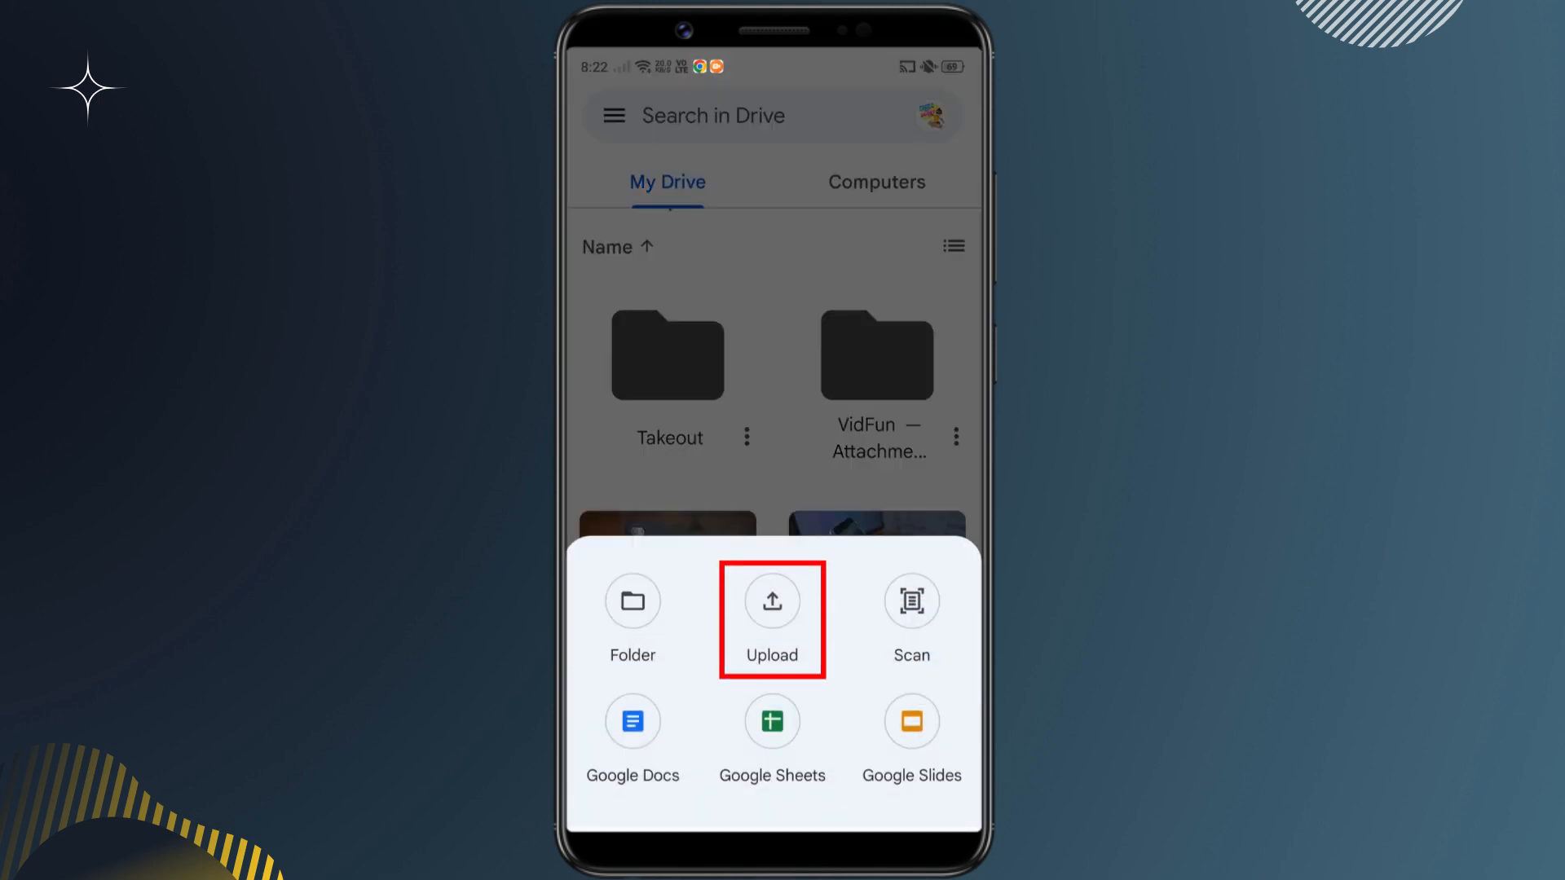
left_click(770, 602)
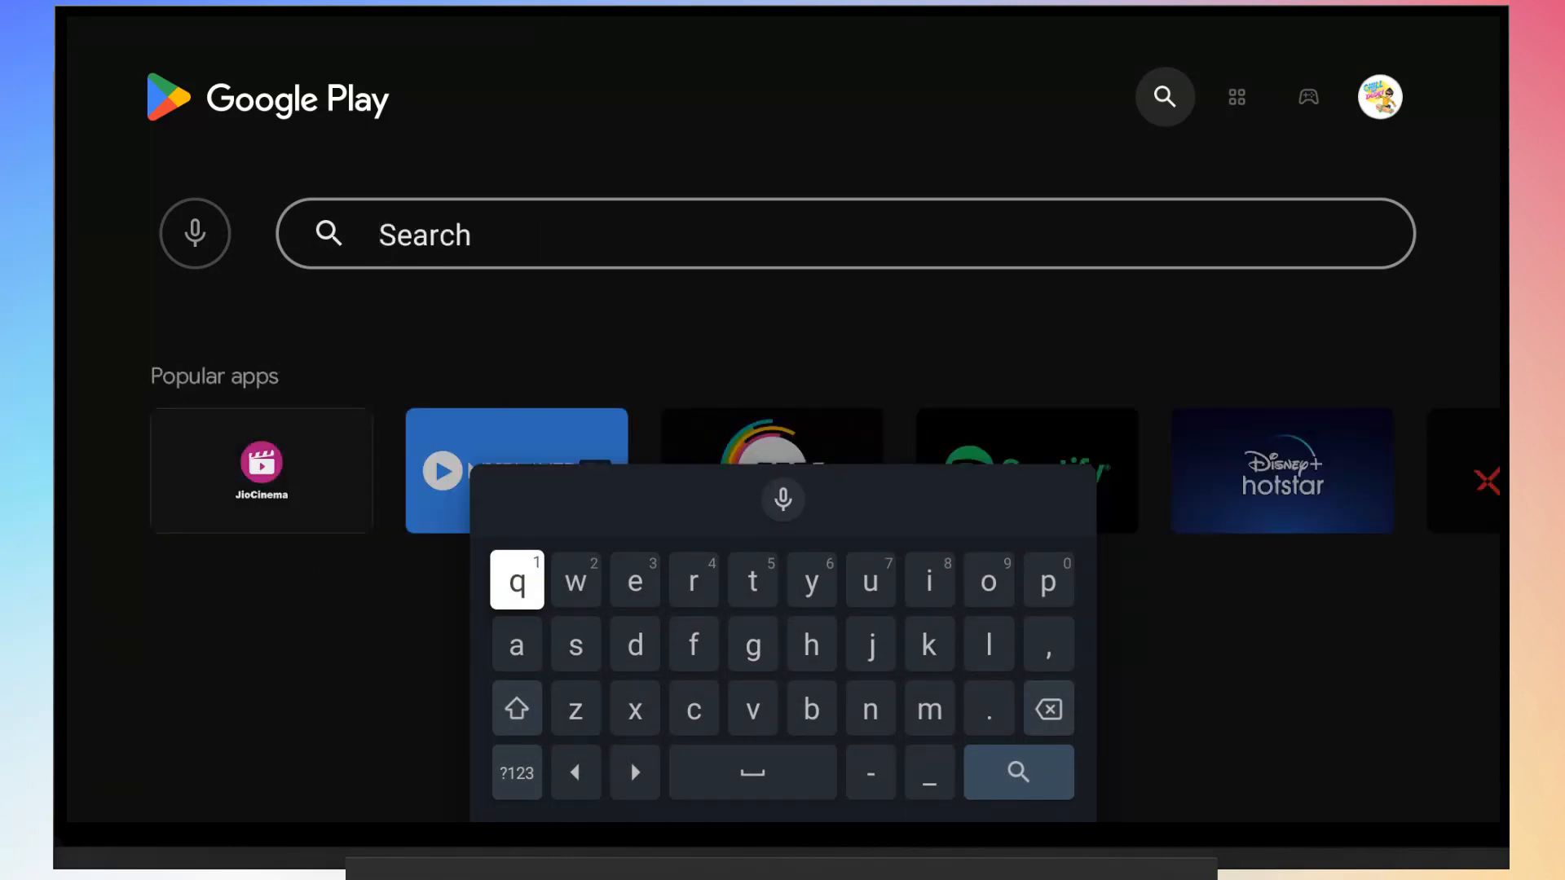
Search the Play Store for 'file commander' and install File Commander
type("file commander")
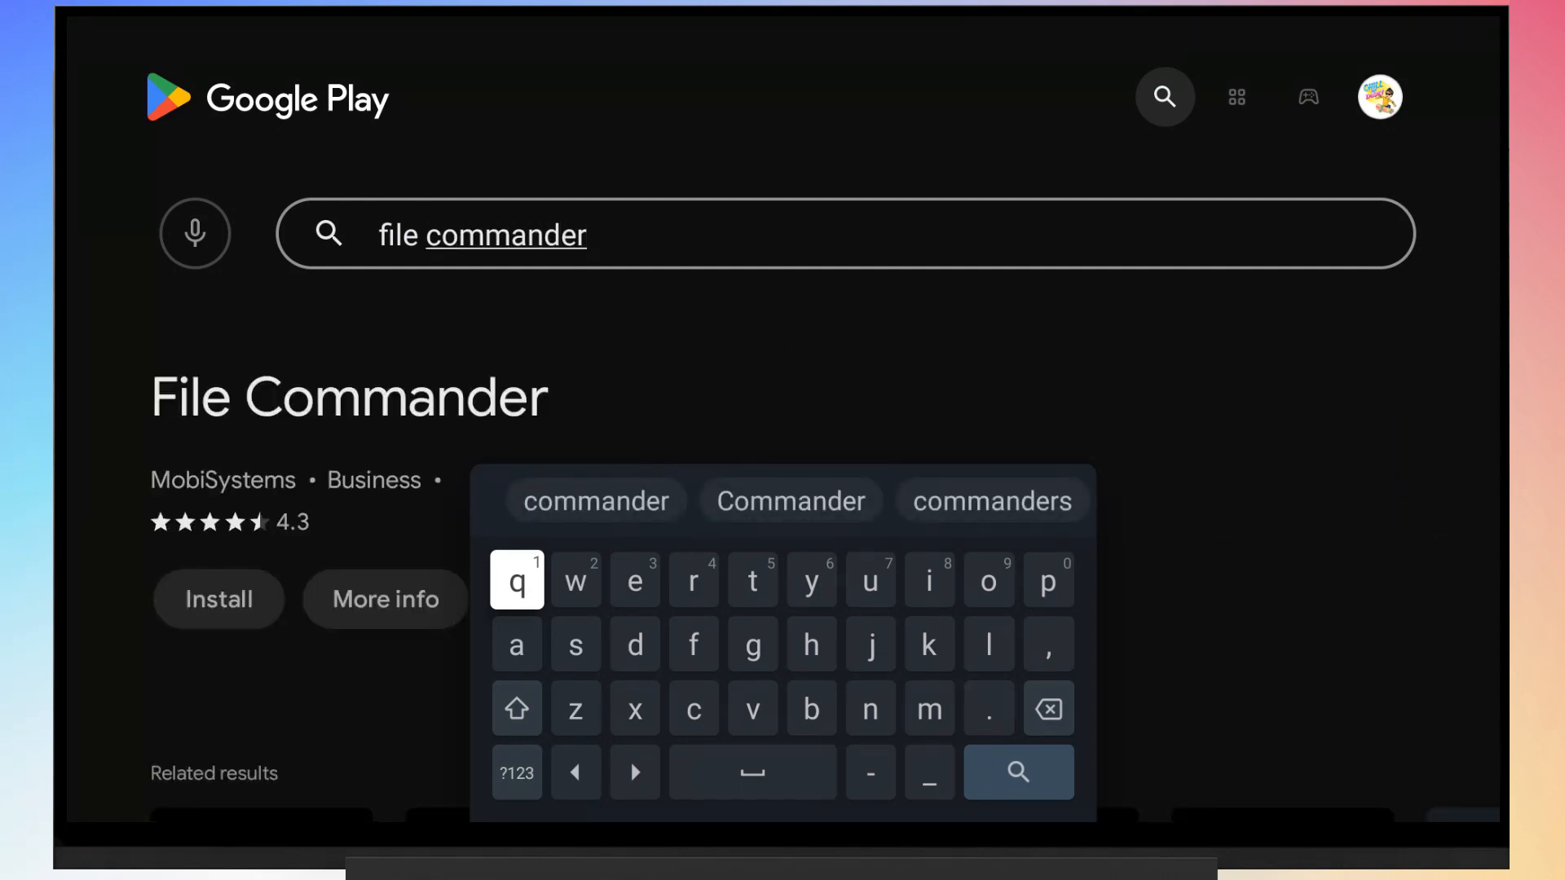
left_click(216, 598)
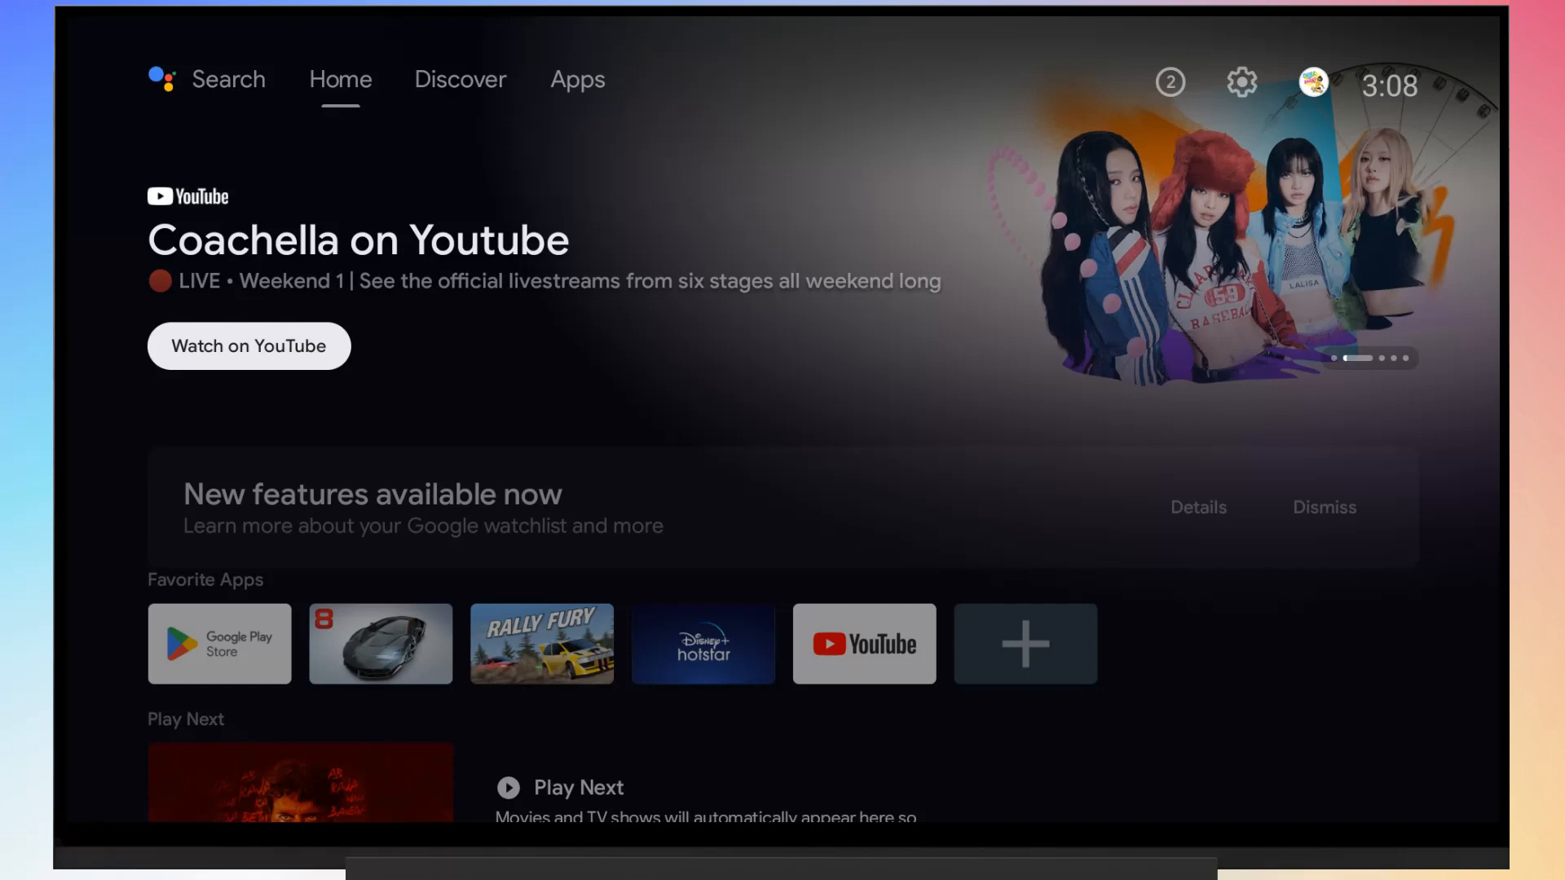
Reach the Apps section of Android TV Settings from the home screen
left_click(460, 80)
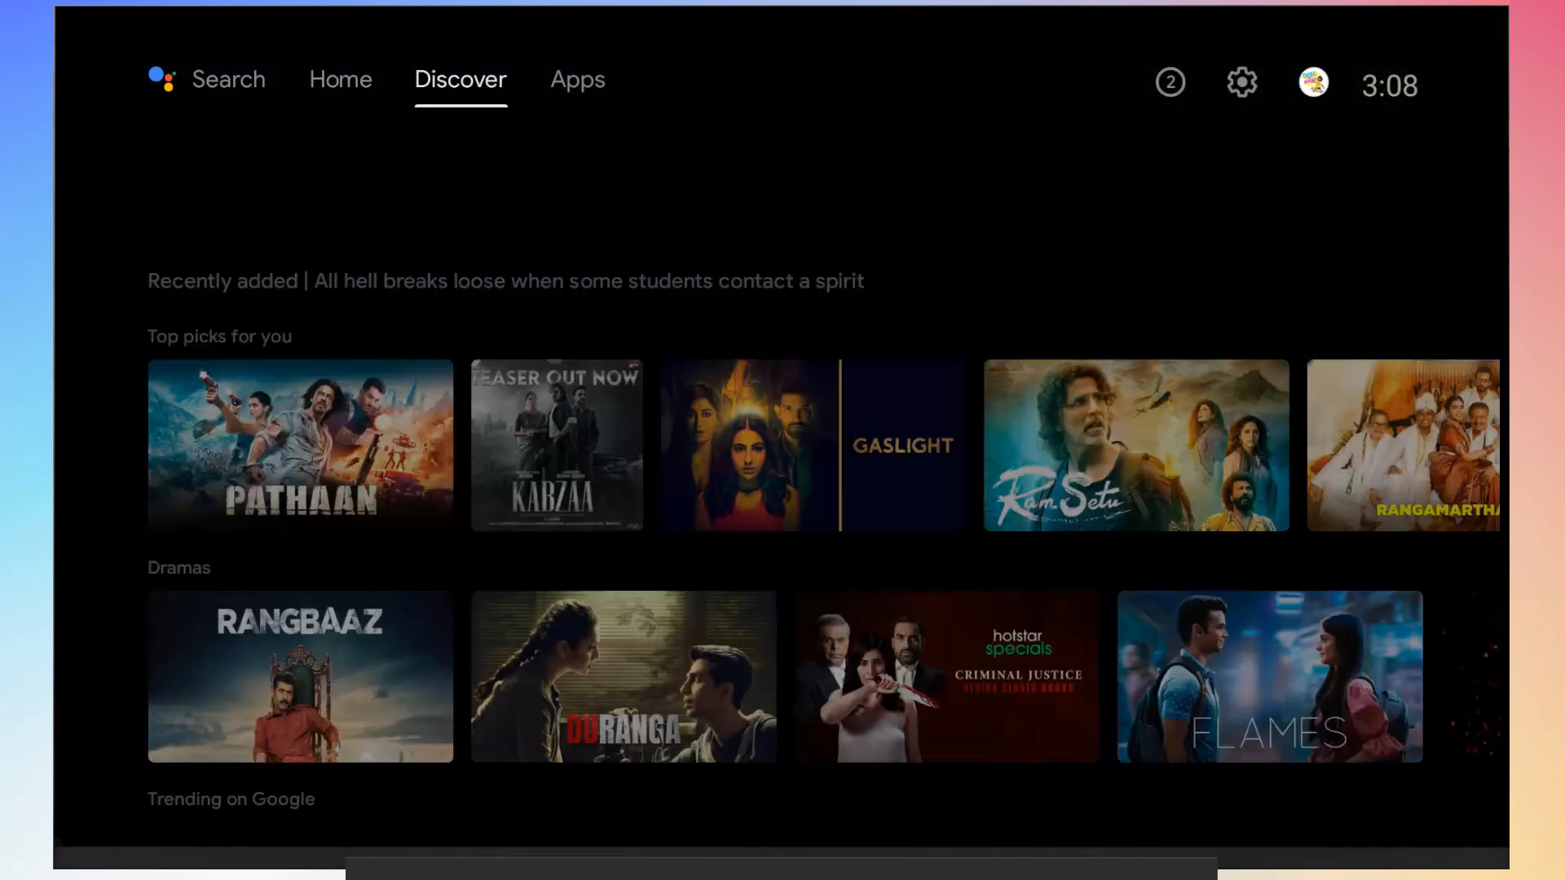
left_click(577, 80)
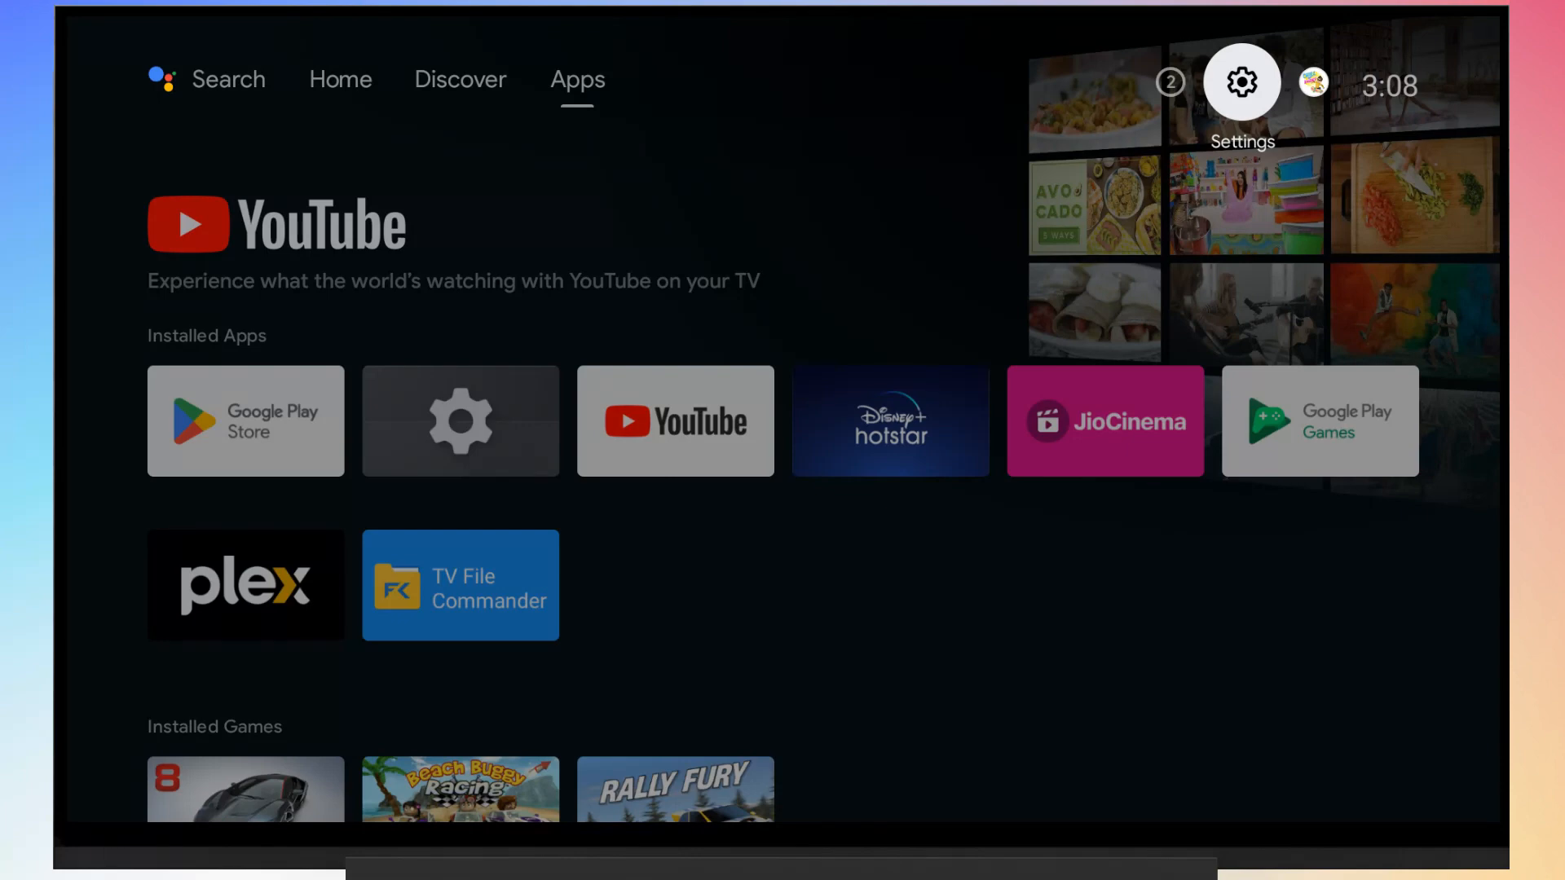
left_click(1240, 81)
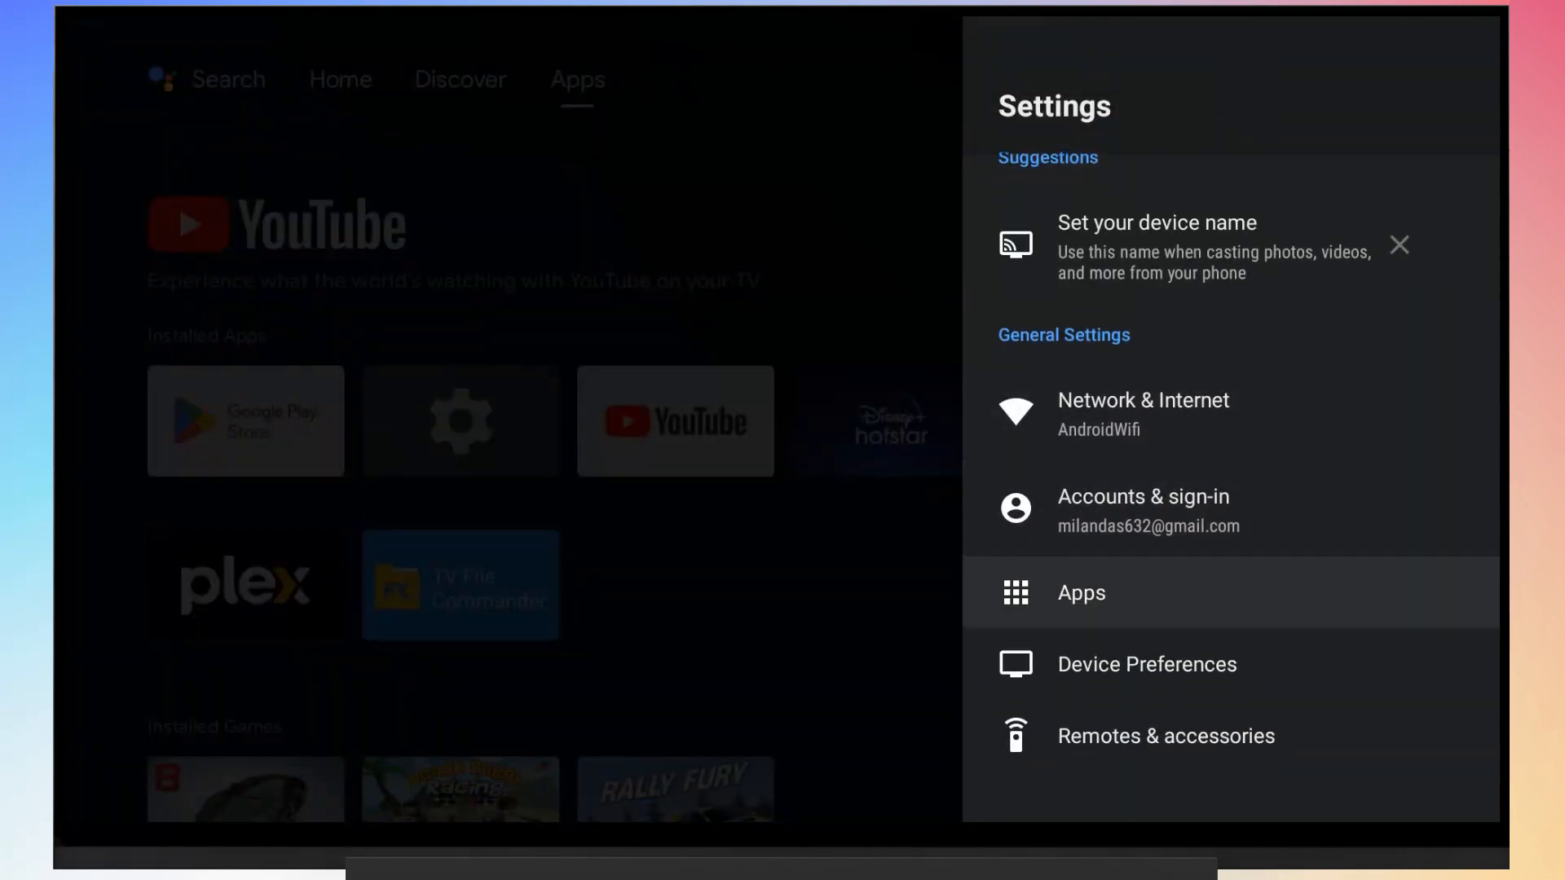
left_click(1079, 593)
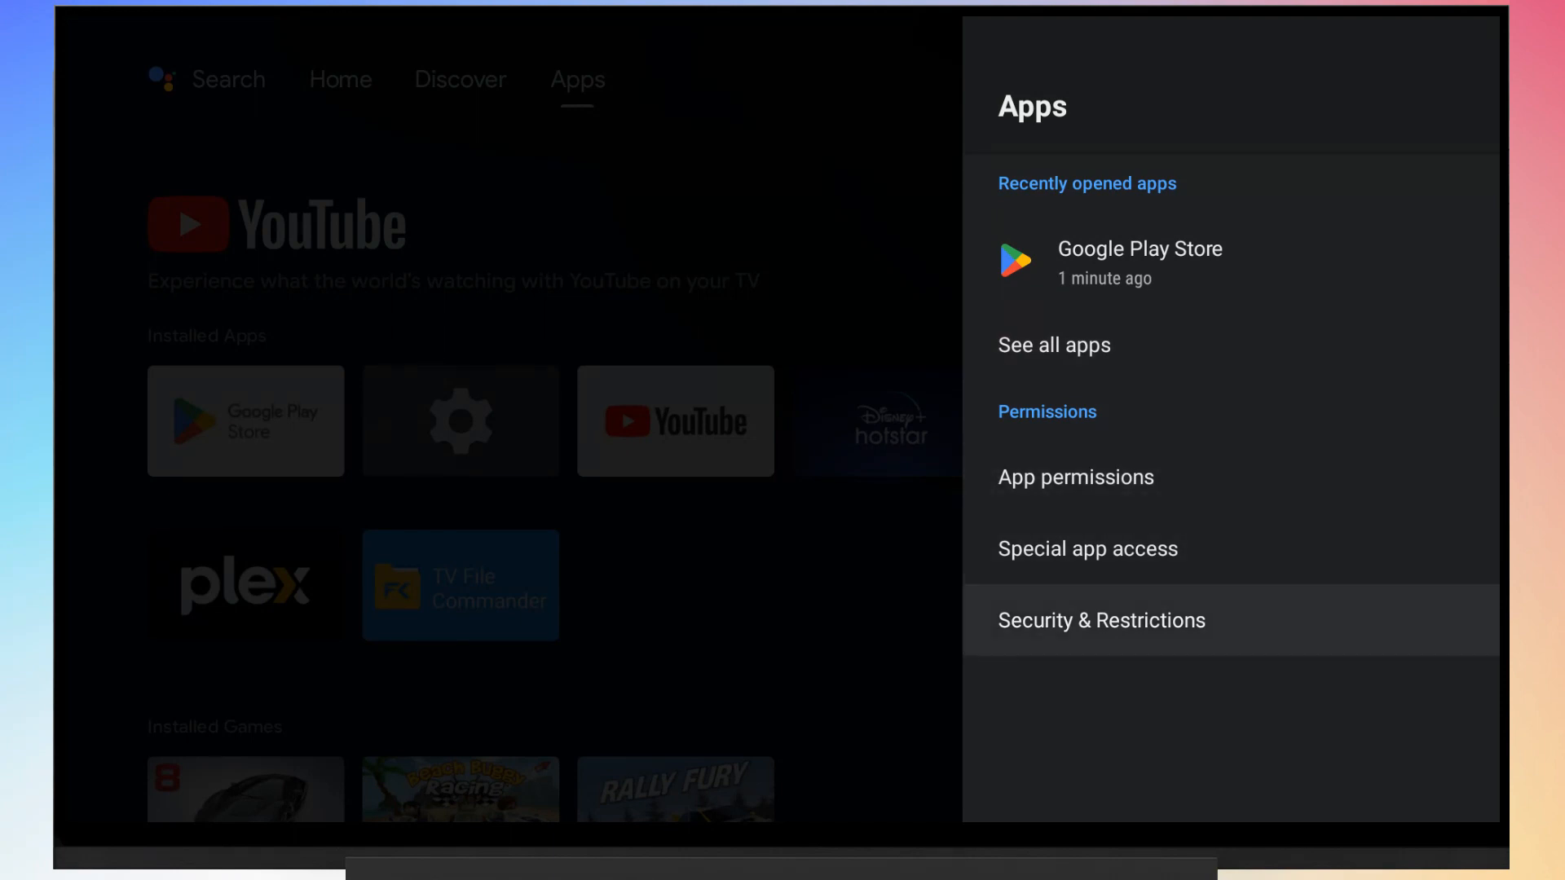
Under Security & Restrictions > Unknown sources, allow File Commander to install unknown apps
left_click(1100, 619)
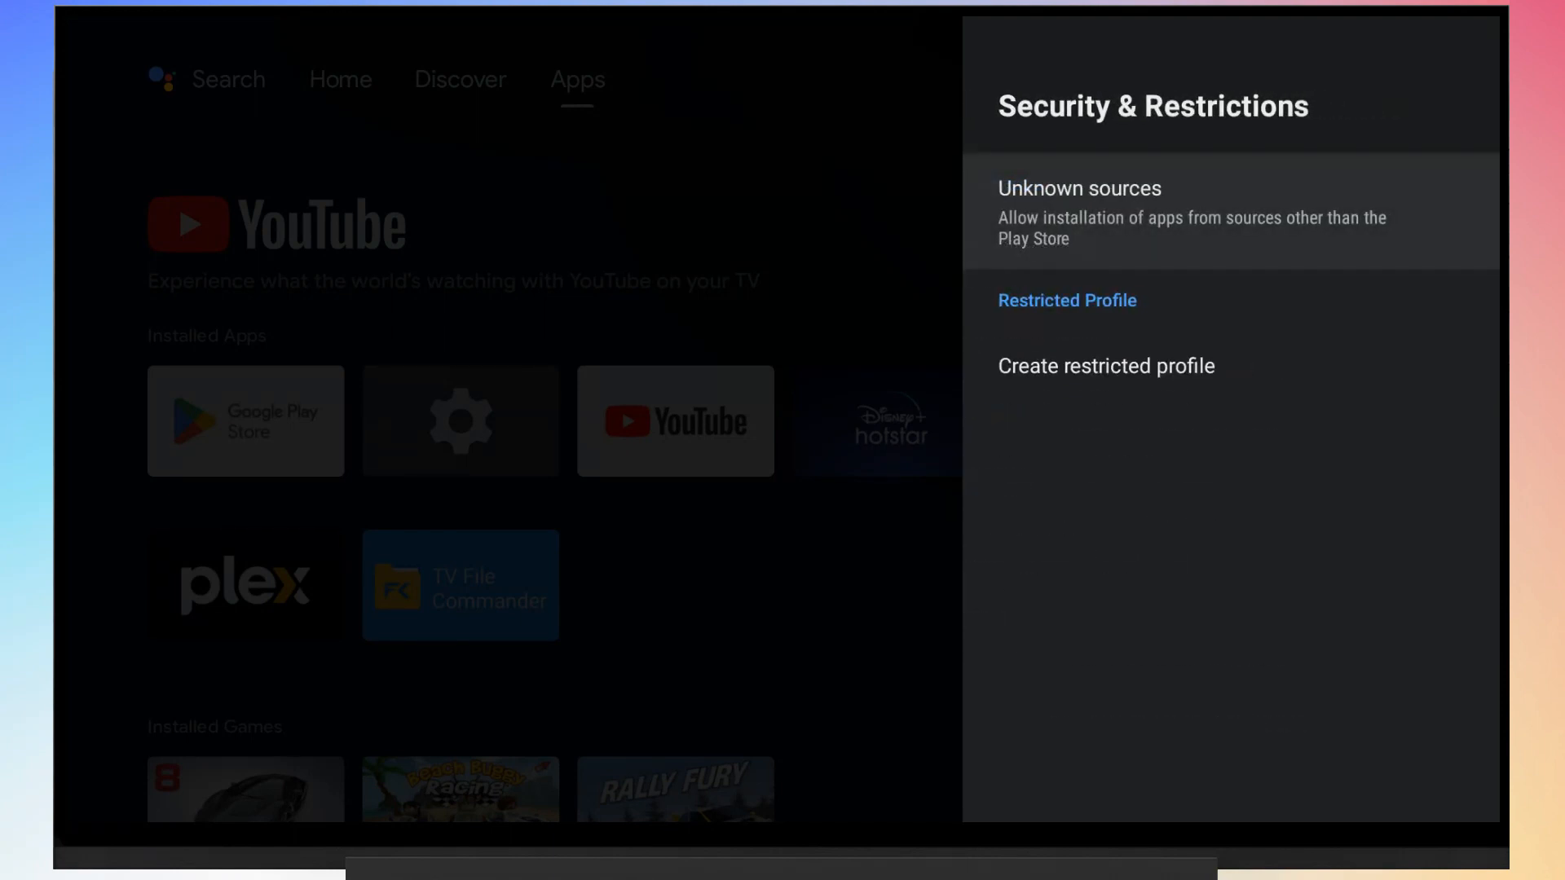
left_click(1079, 188)
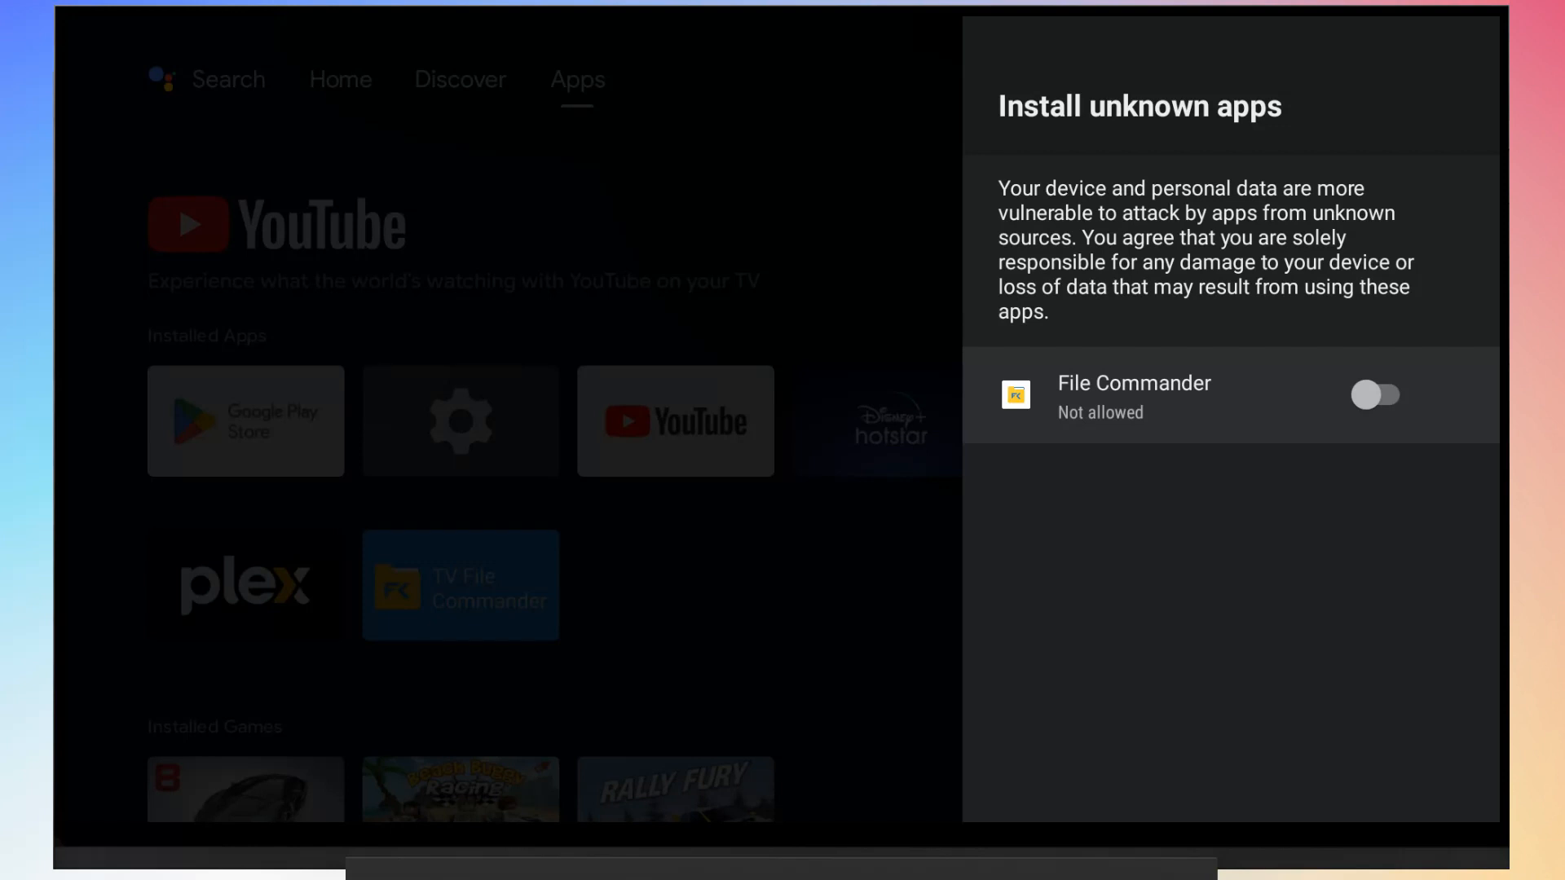
left_click(1375, 394)
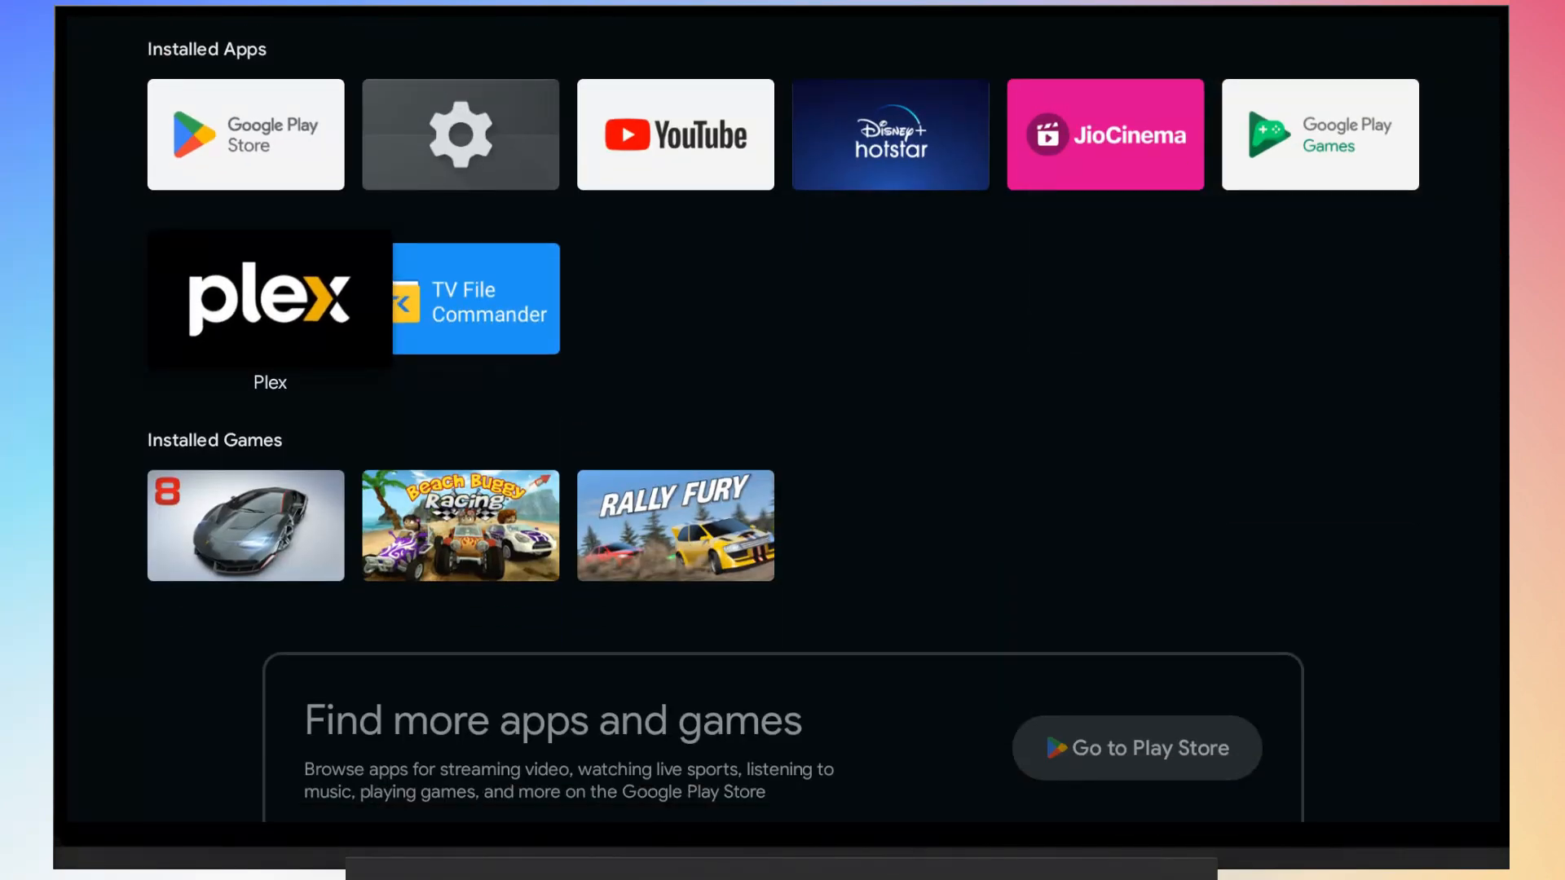
Launch File Commander, finish its welcome intro and allow file access
left_click(474, 297)
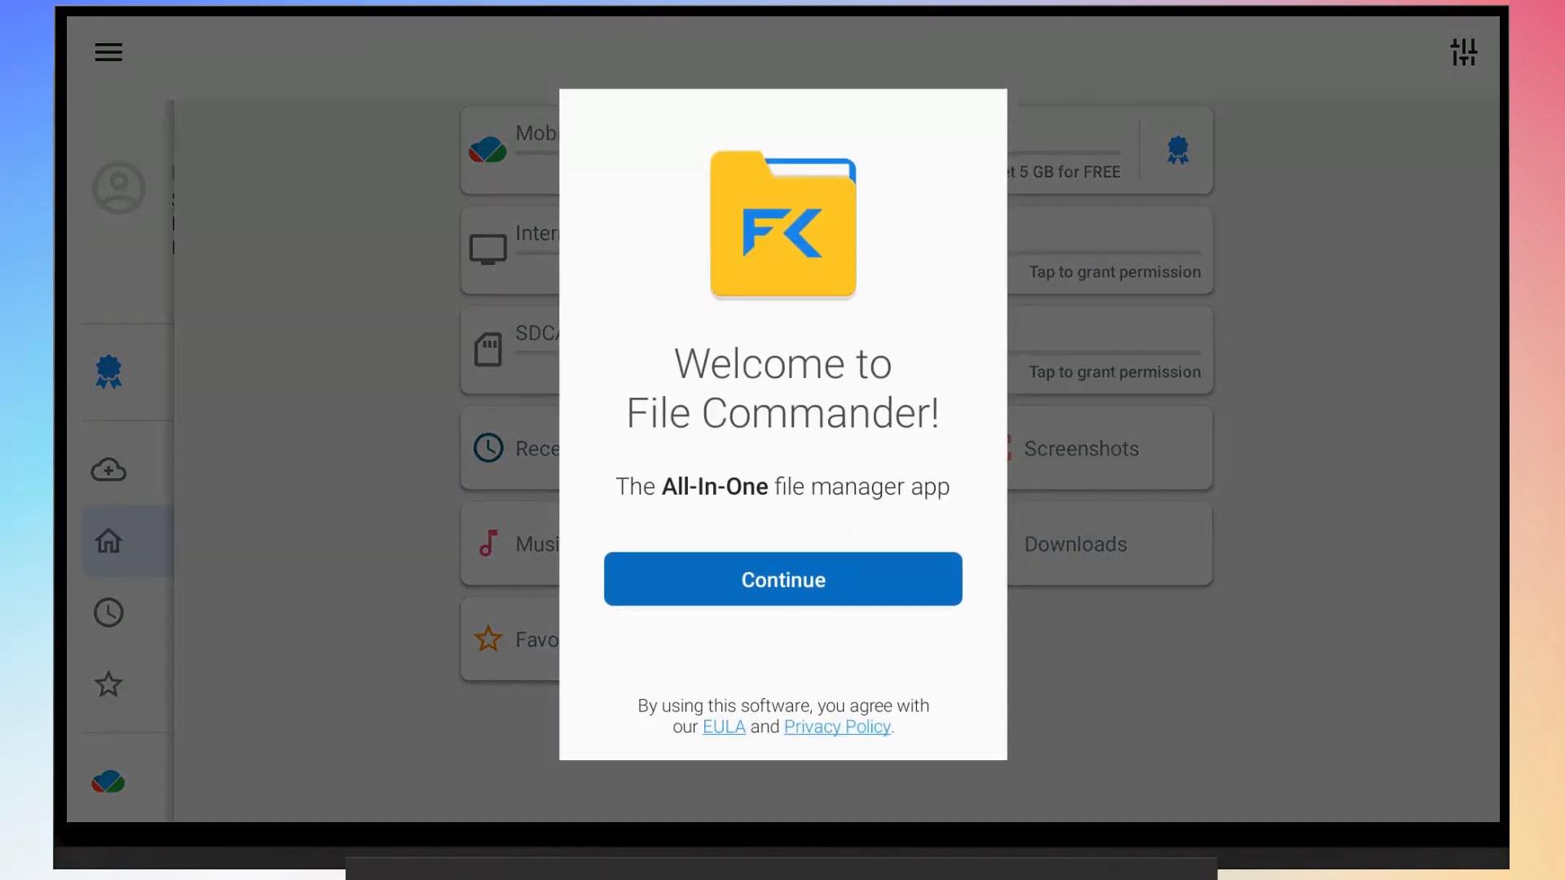
left_click(783, 579)
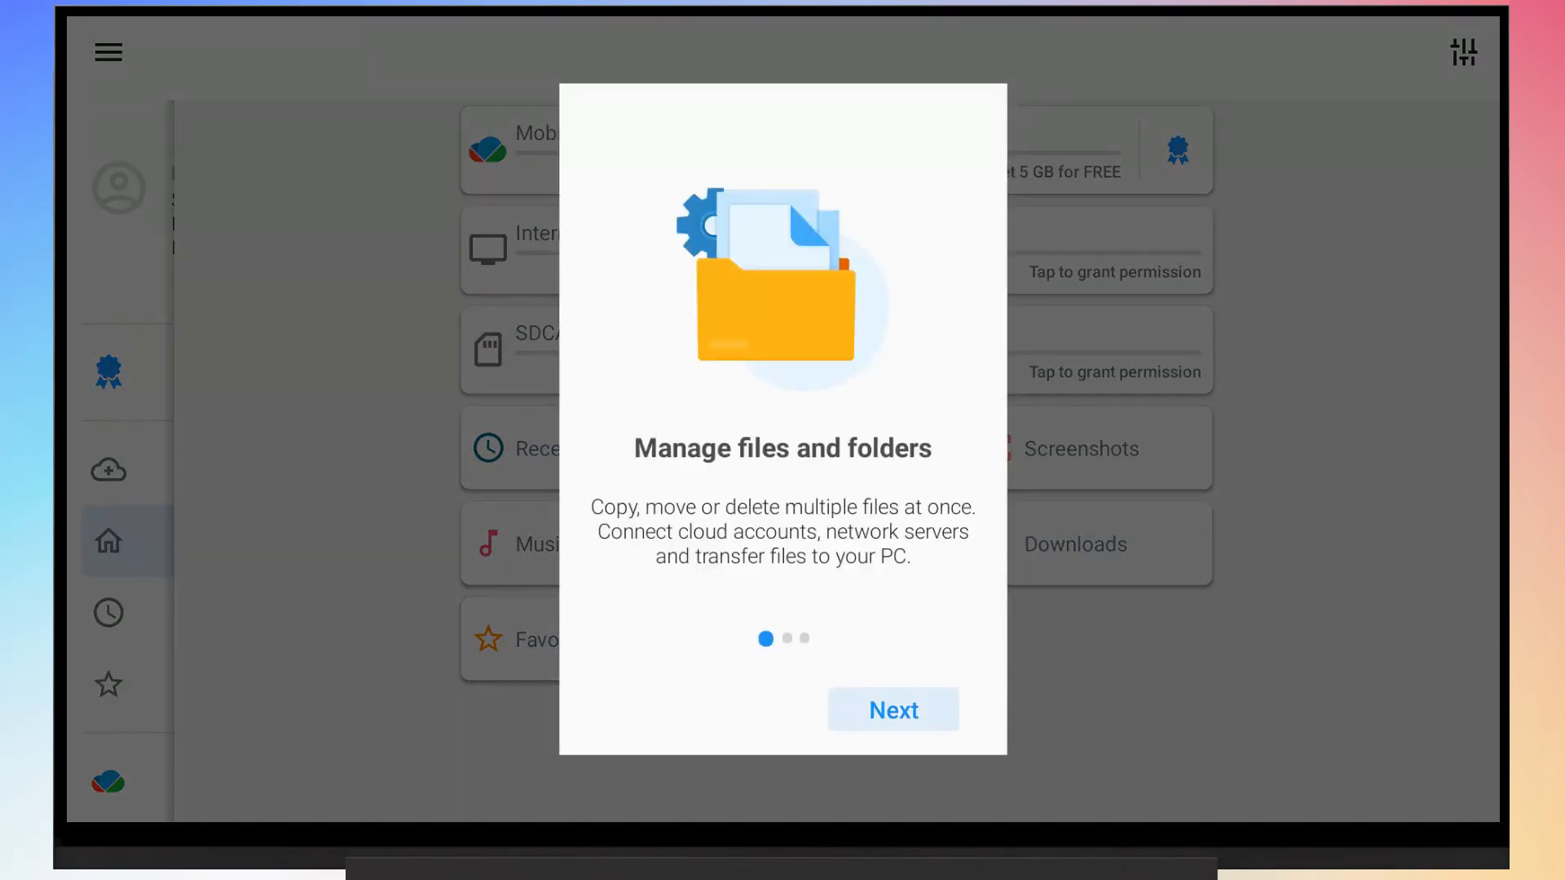
left_click(892, 709)
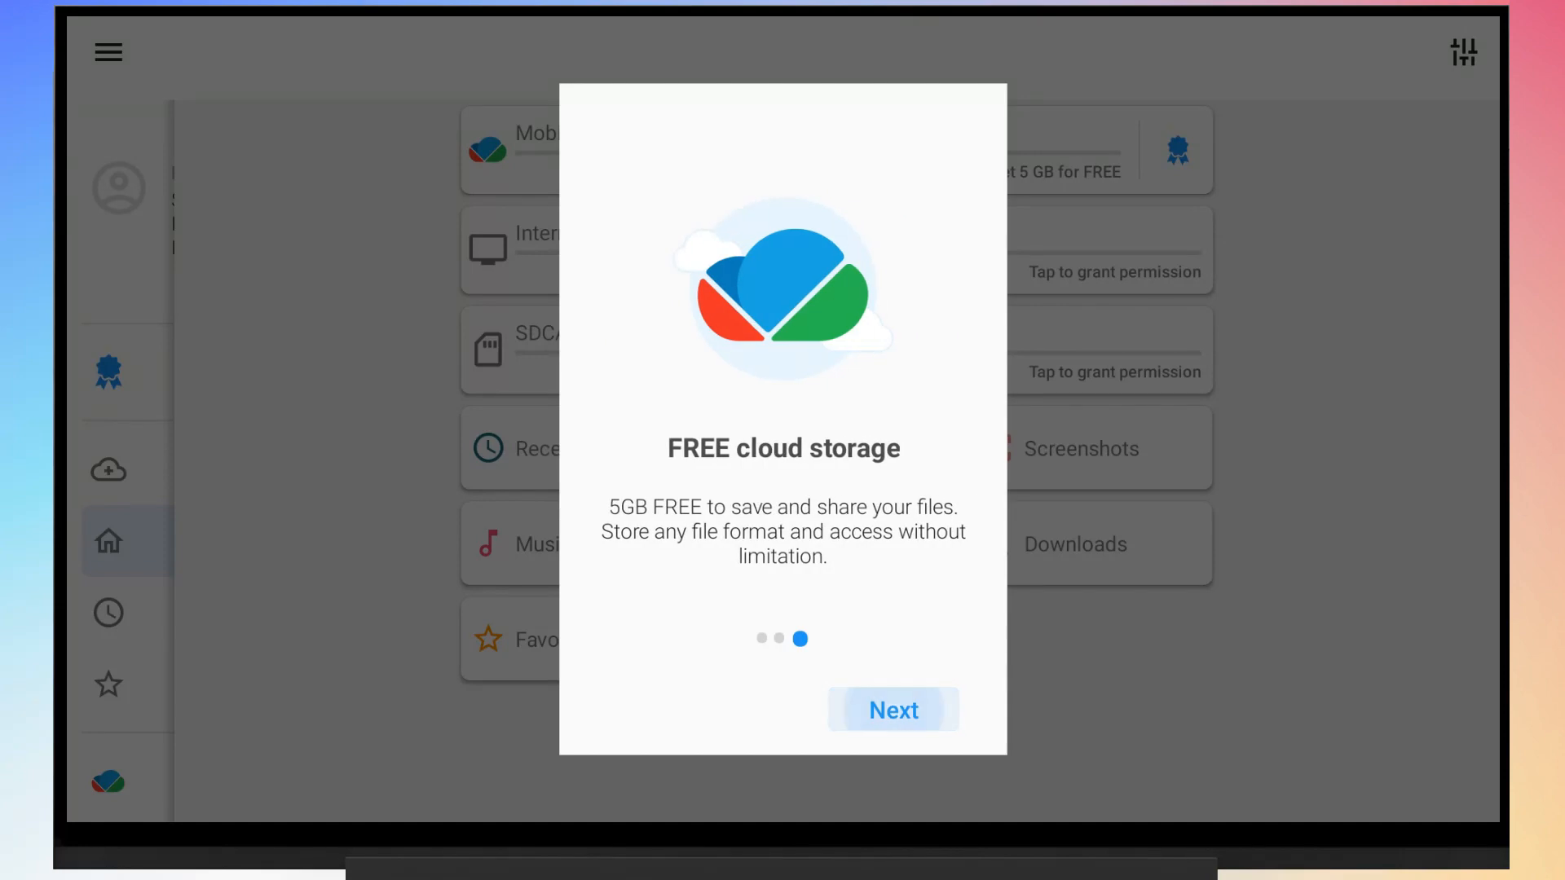
left_click(892, 711)
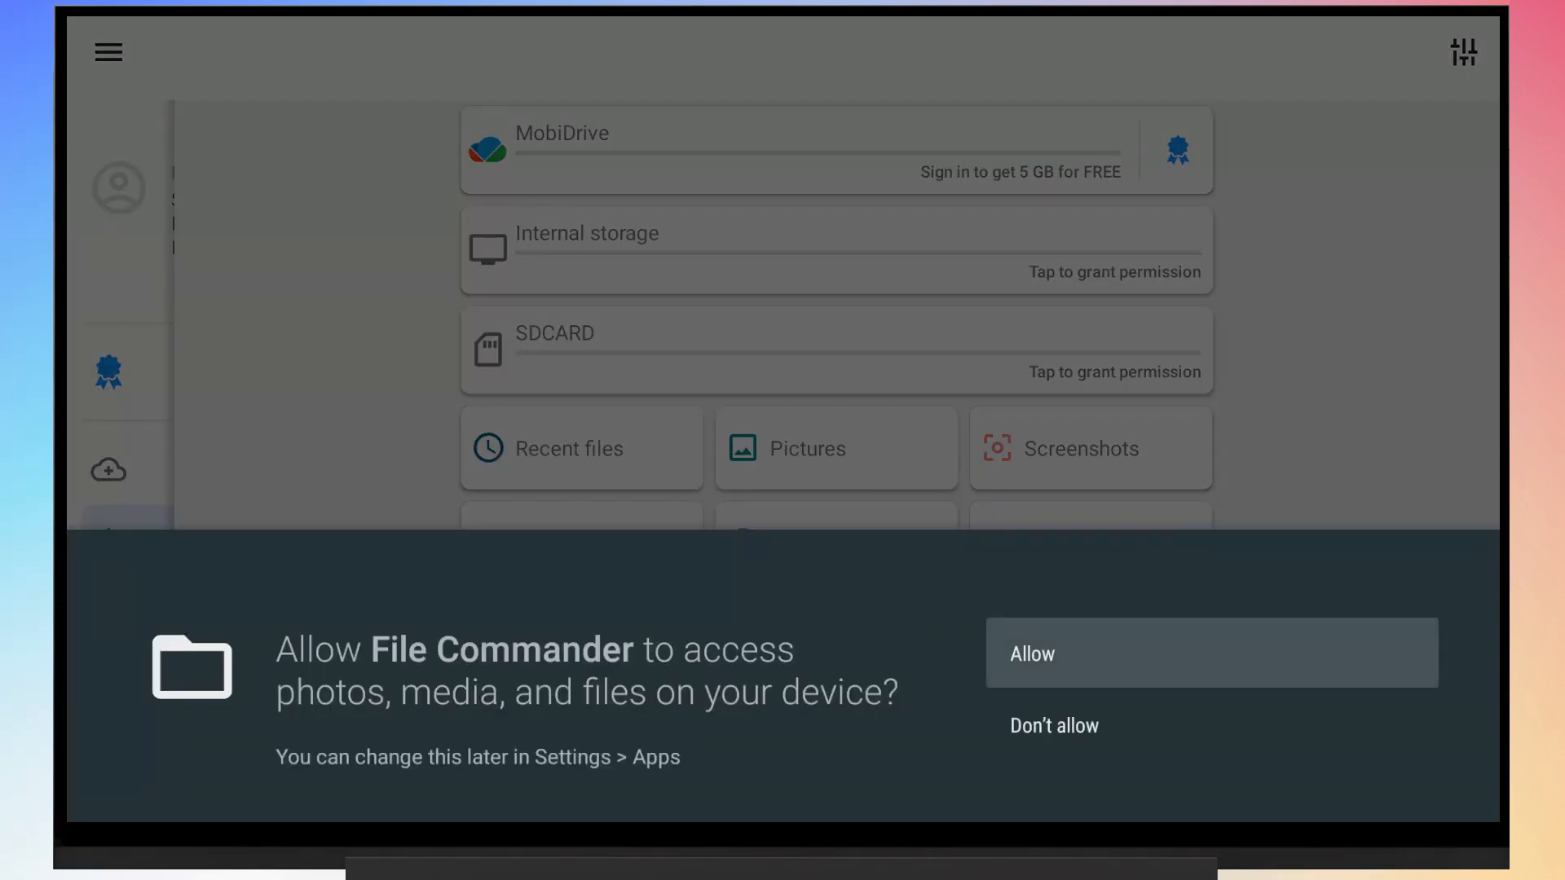
left_click(1211, 652)
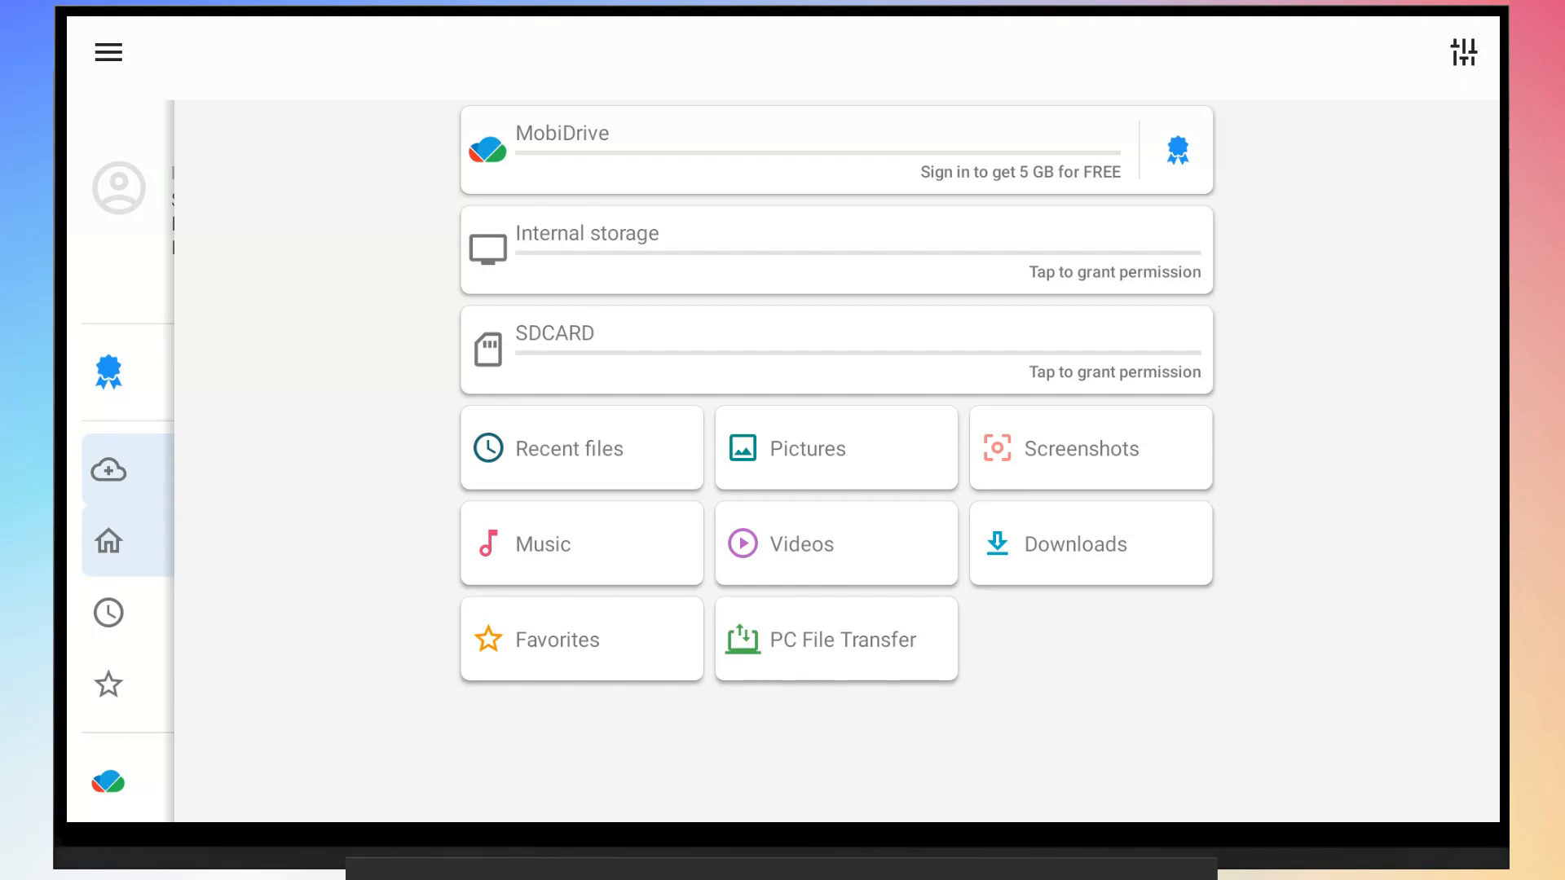
Connect the Google Drive account and browse My Drive to the Netflix APK
left_click(108, 470)
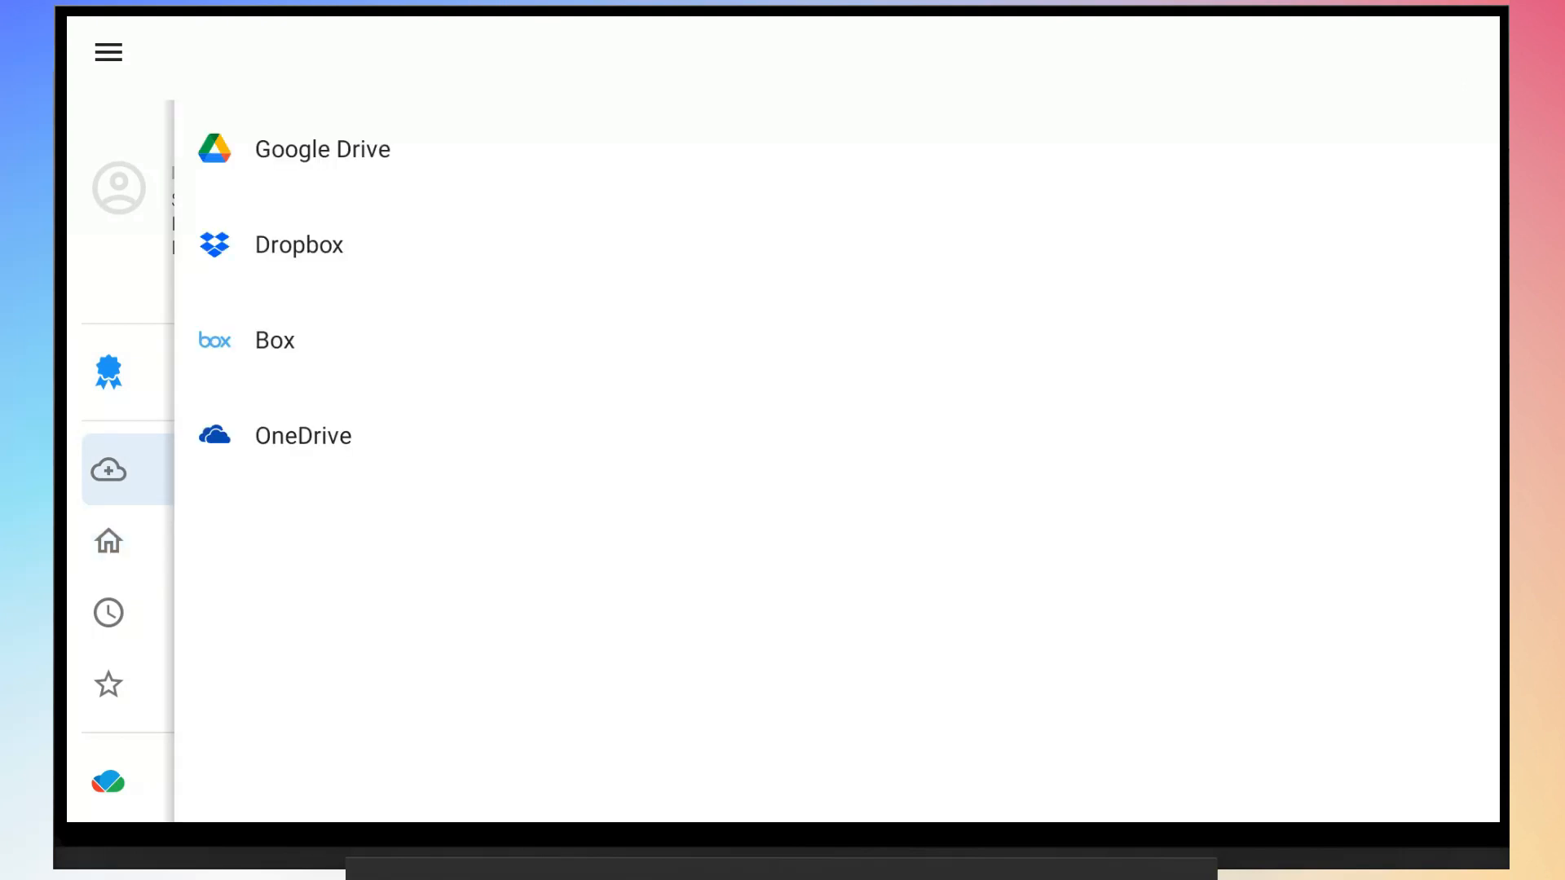
mouse_move(299, 245)
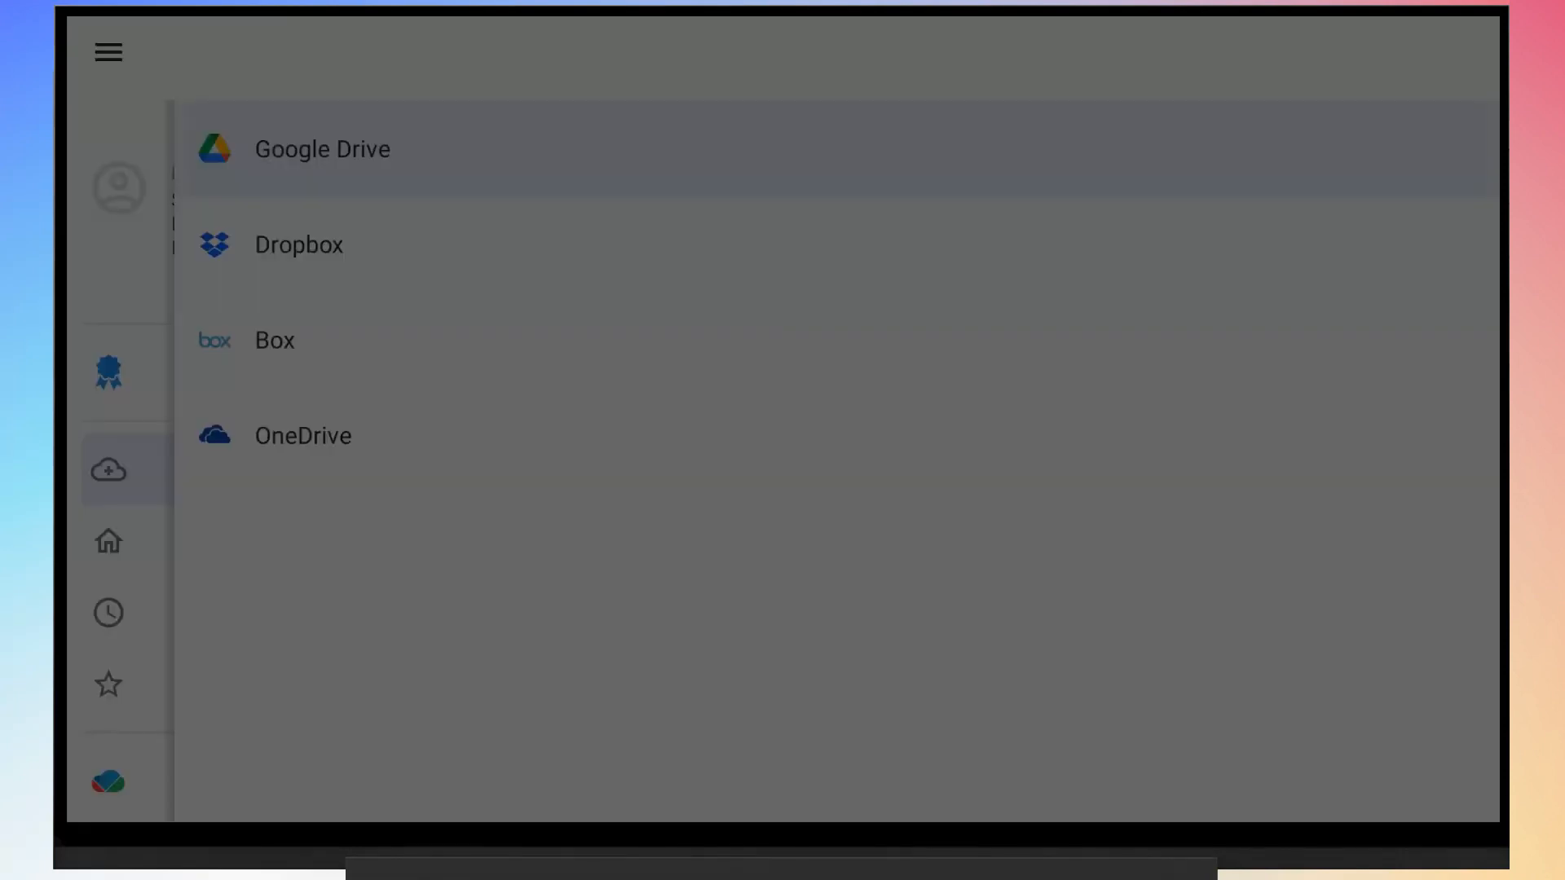
left_click(321, 150)
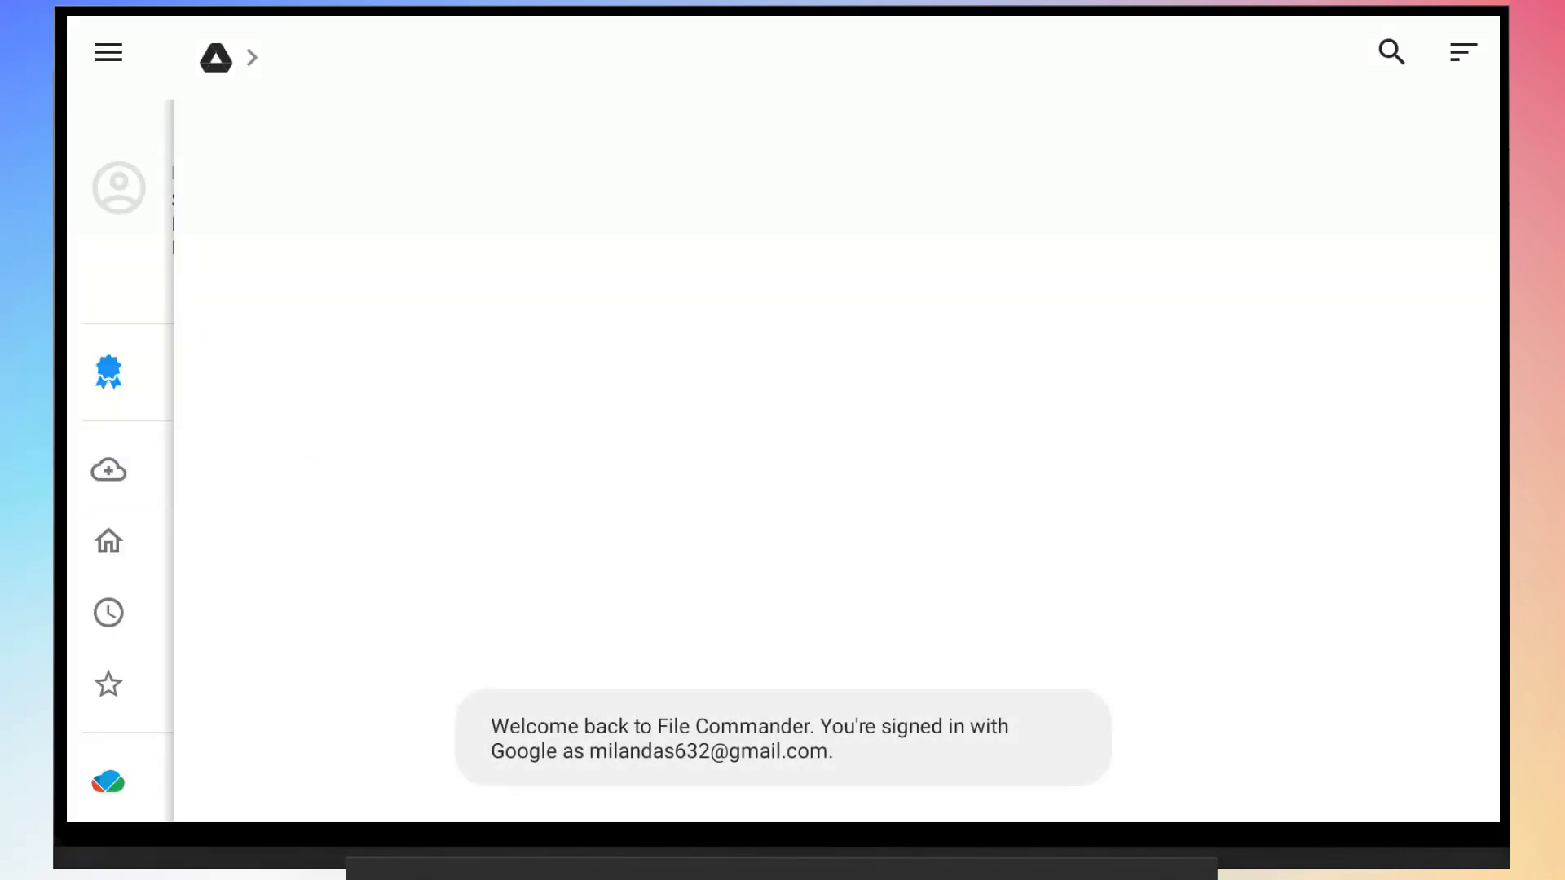
left_click(108, 469)
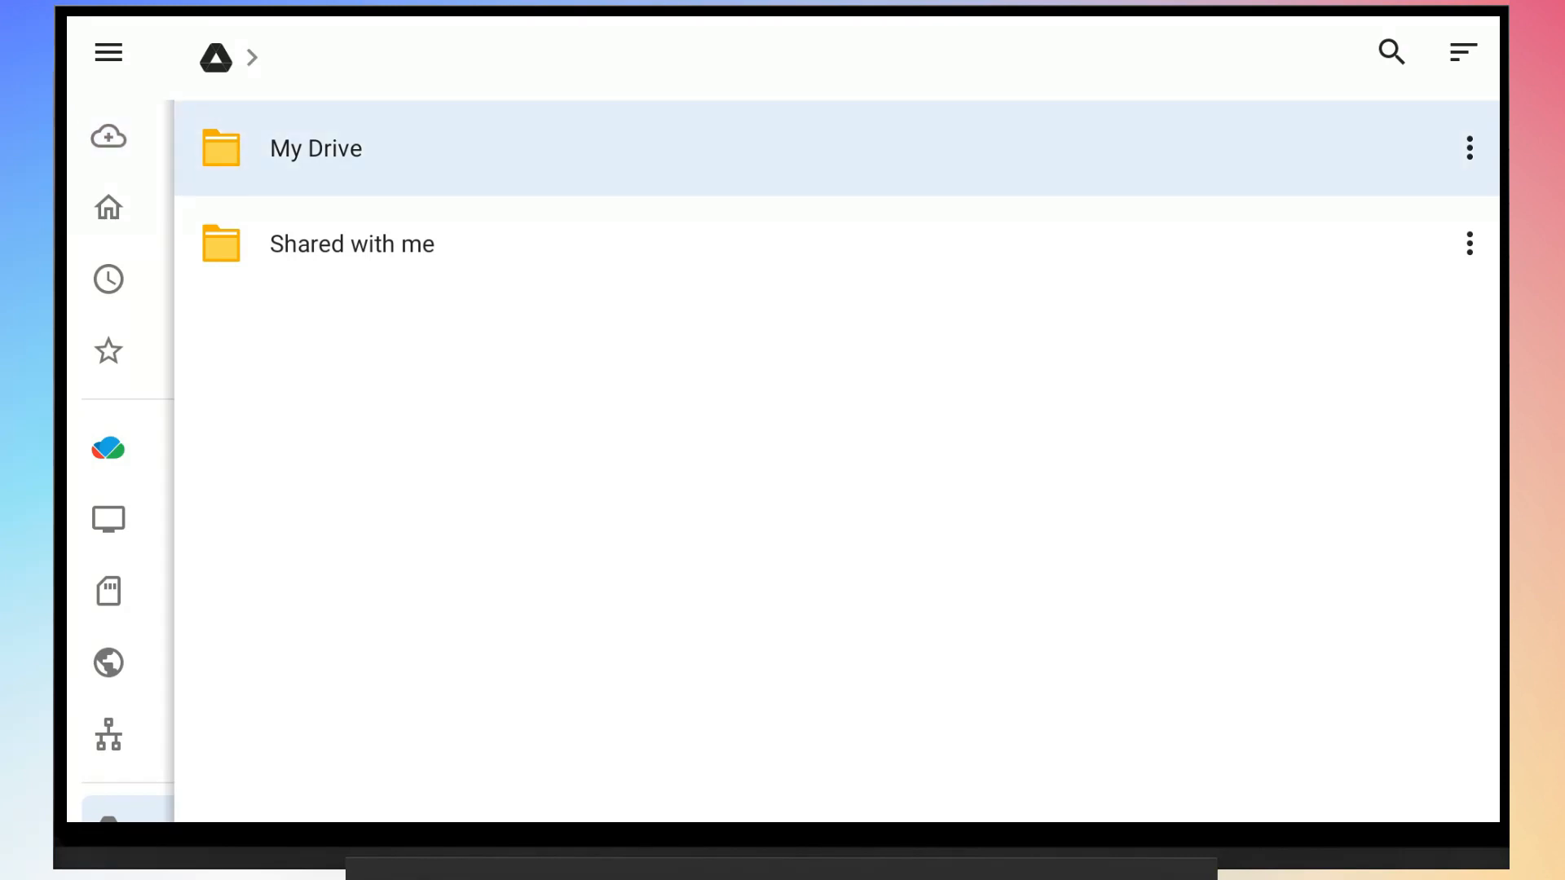
left_click(314, 148)
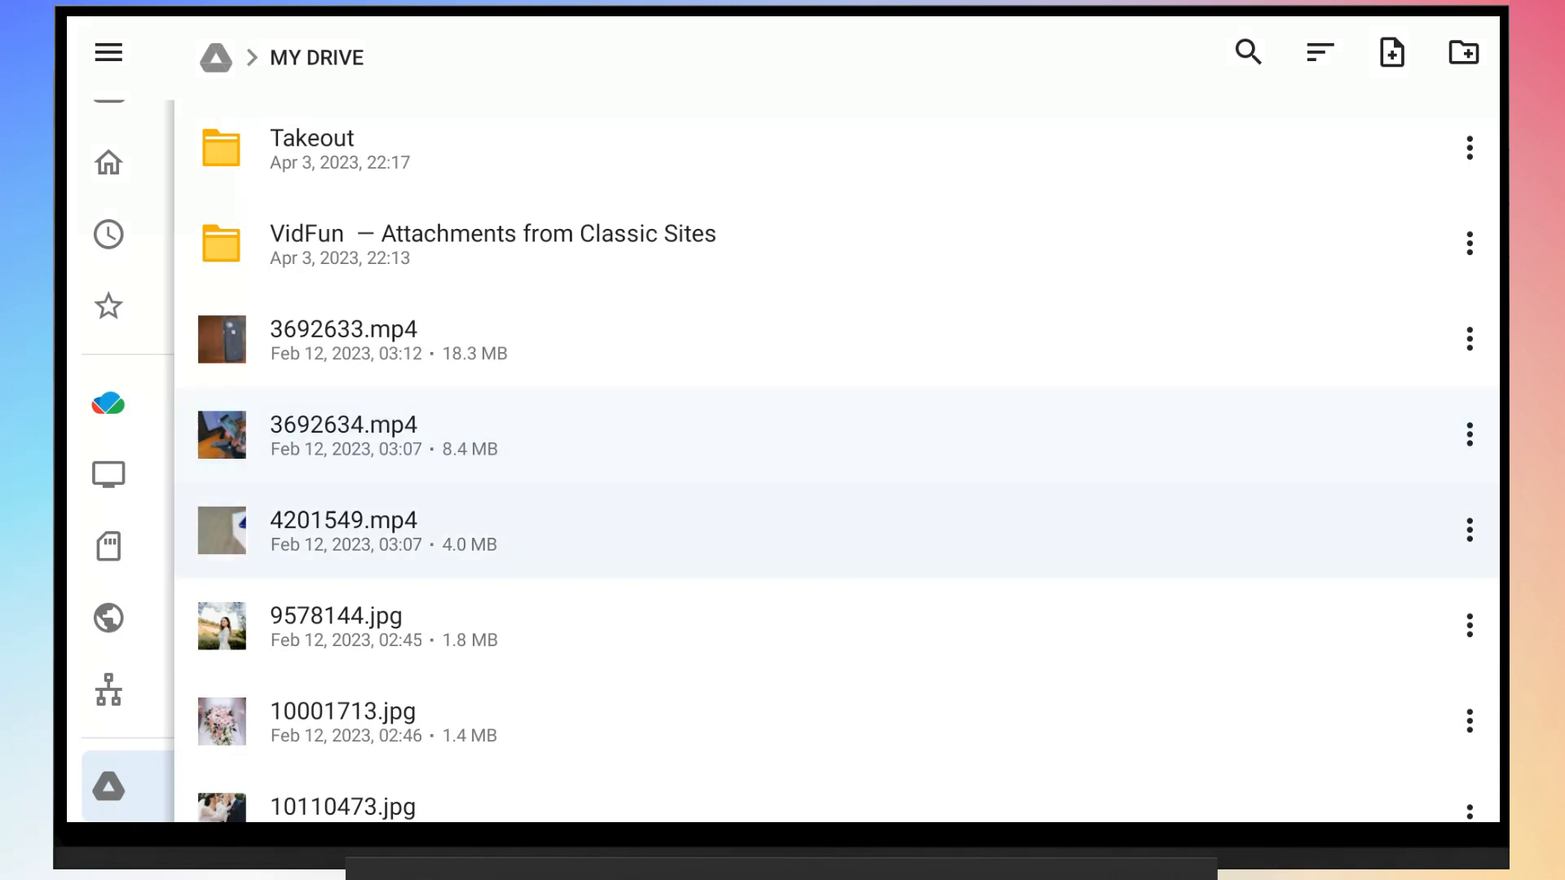
scroll("down", 3)
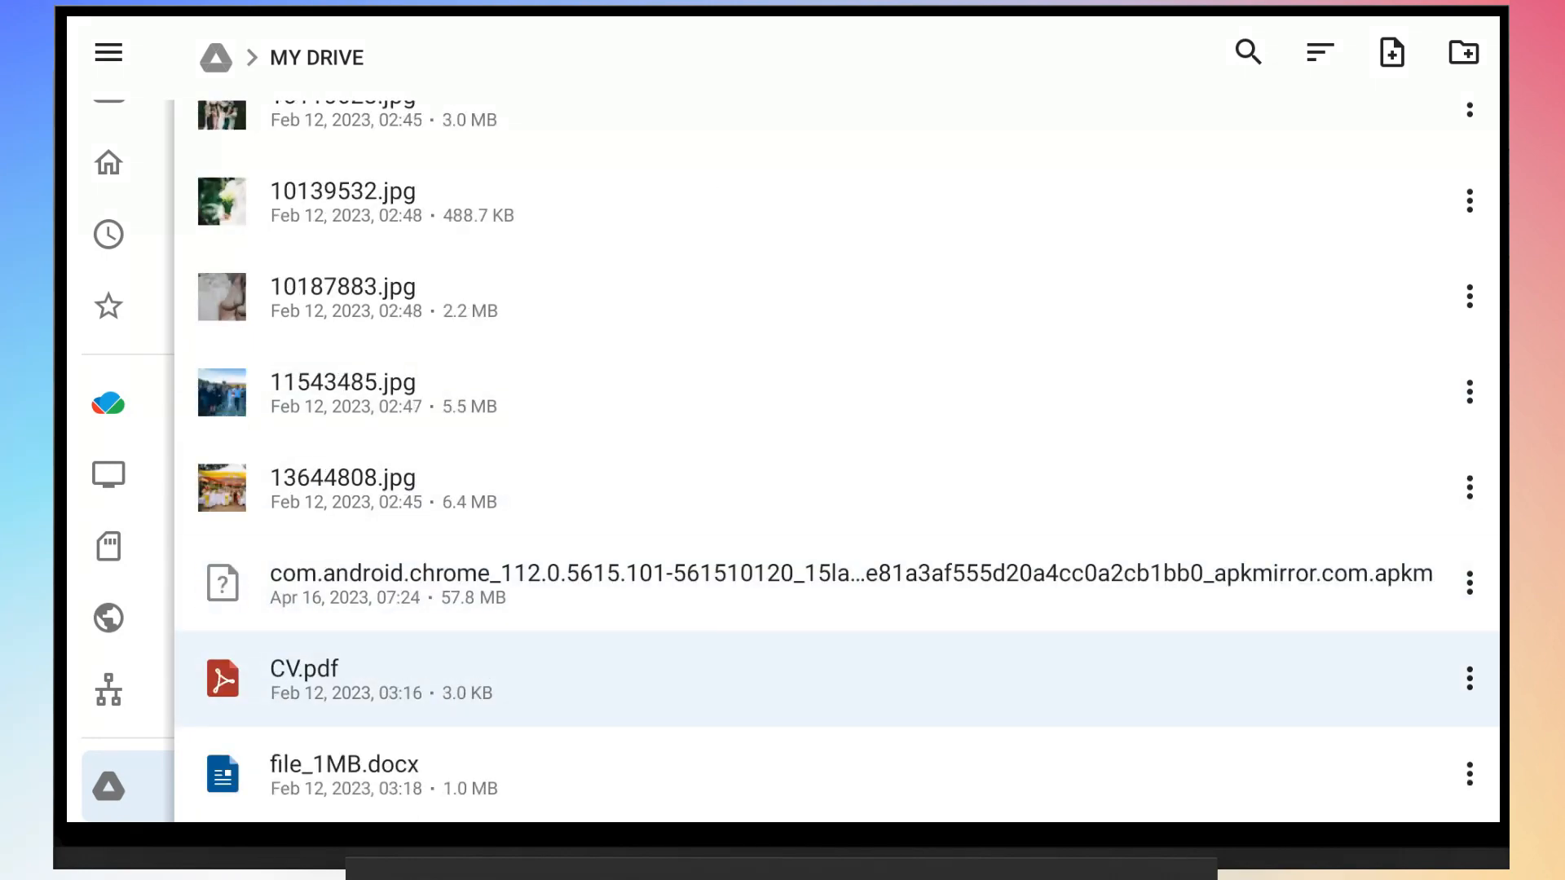
scroll("down", 3)
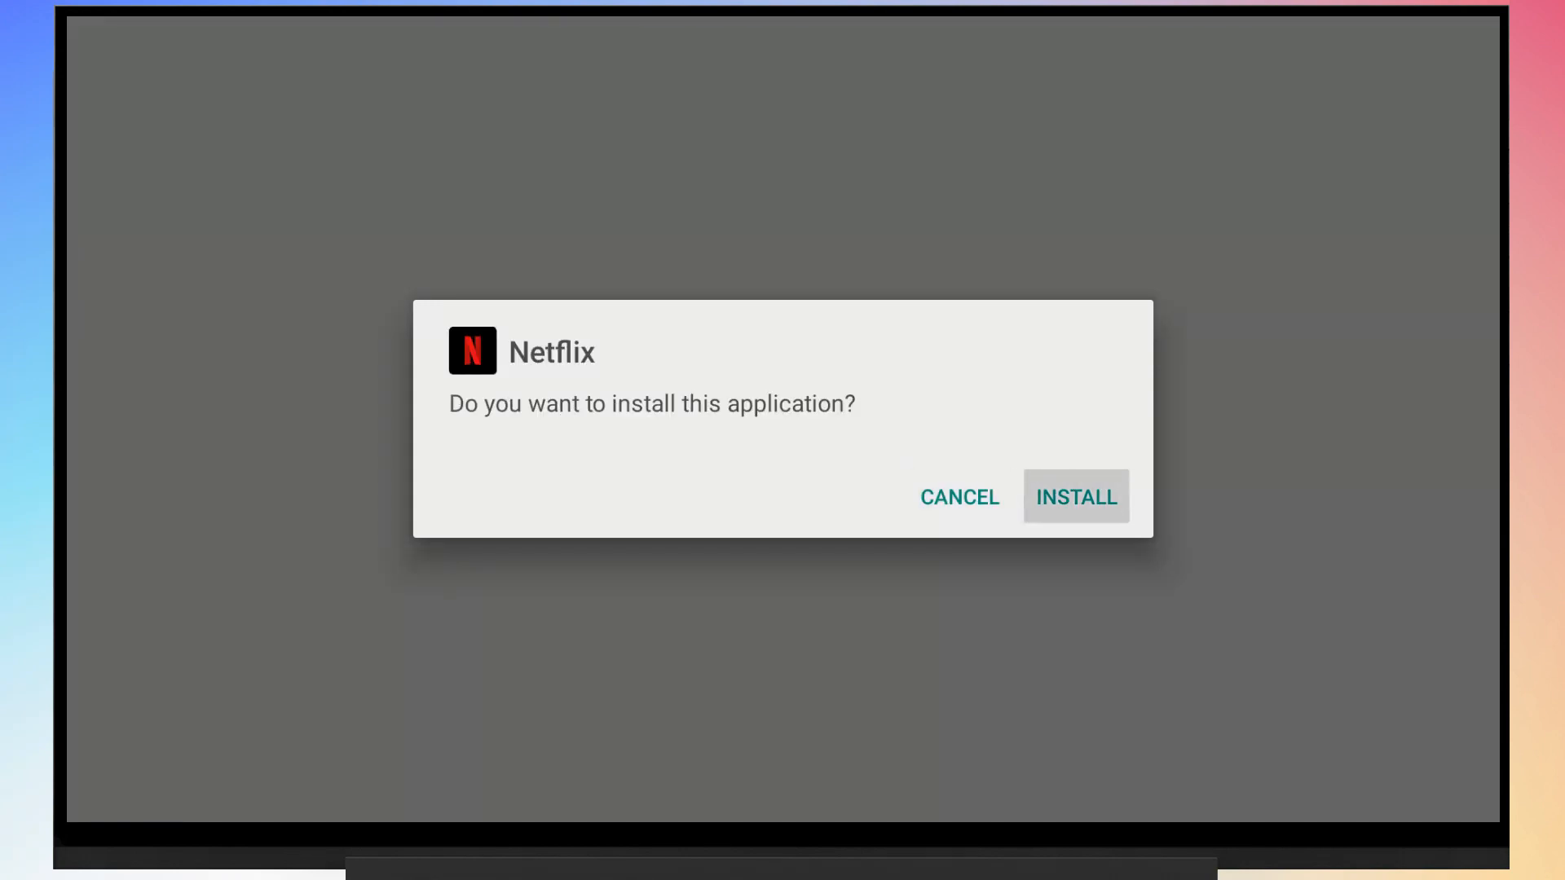
Install Netflix from the package installer prompt and dismiss the App installed message
left_click(1074, 497)
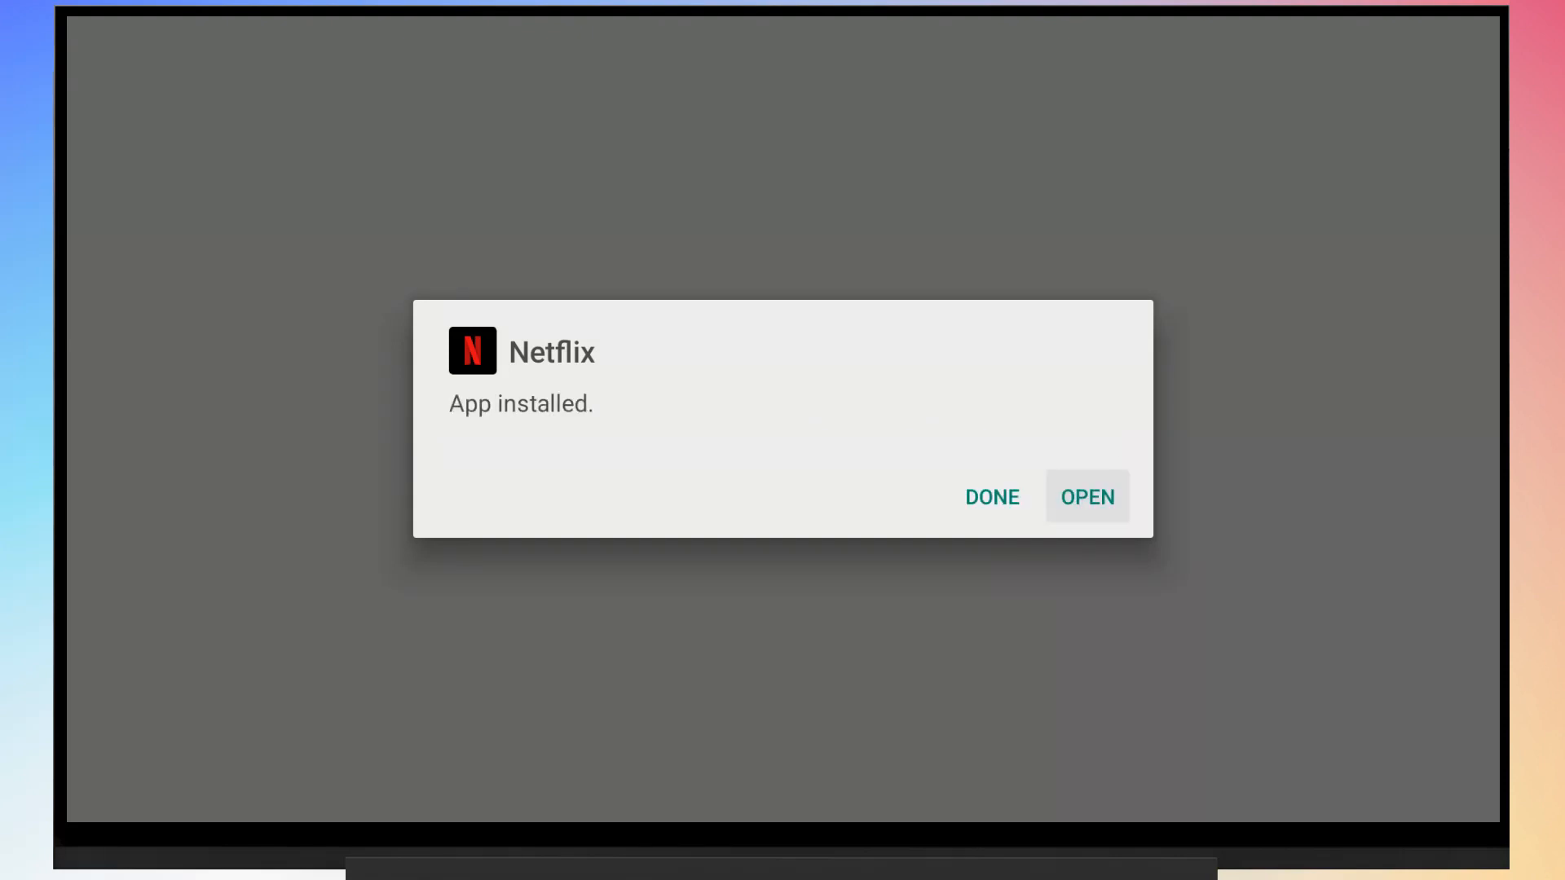
left_click(990, 497)
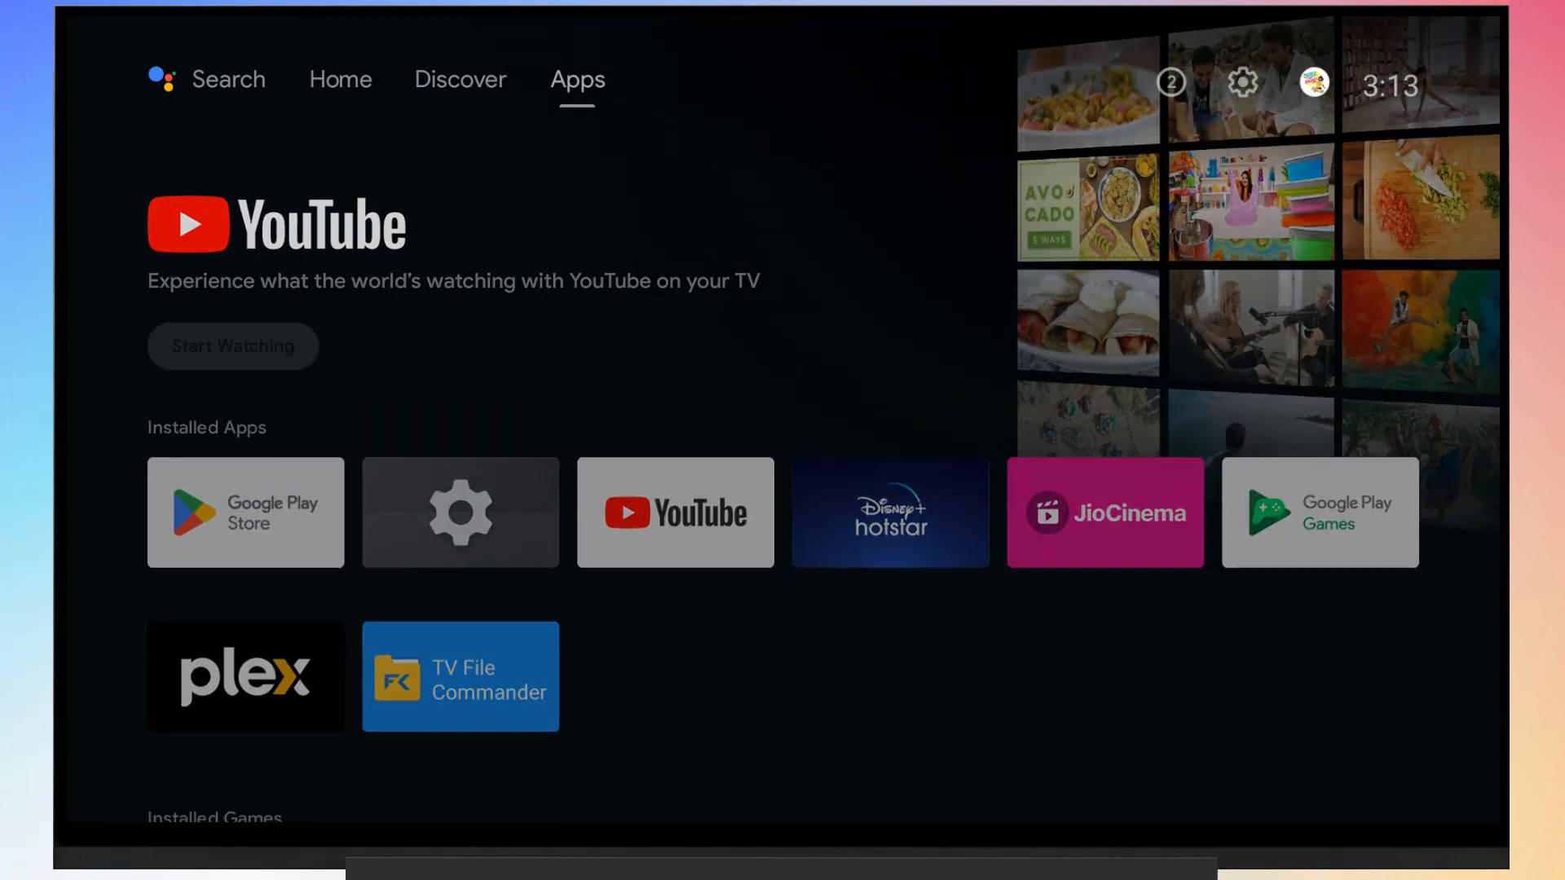
mouse_move(1242, 81)
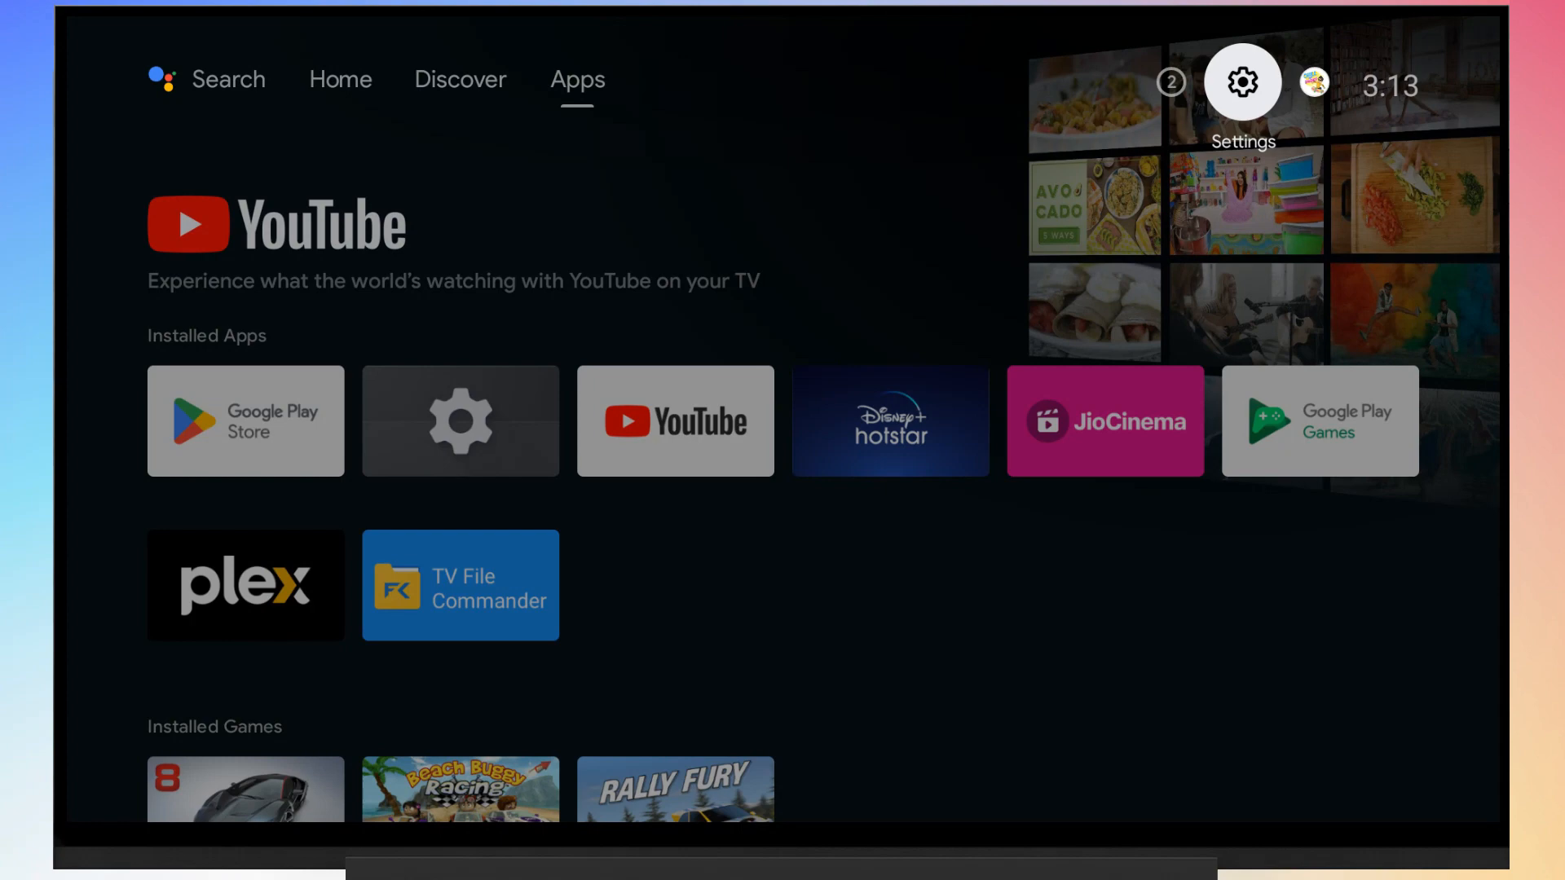
Show the full app list in Settings > Apps, including system apps
left_click(1241, 82)
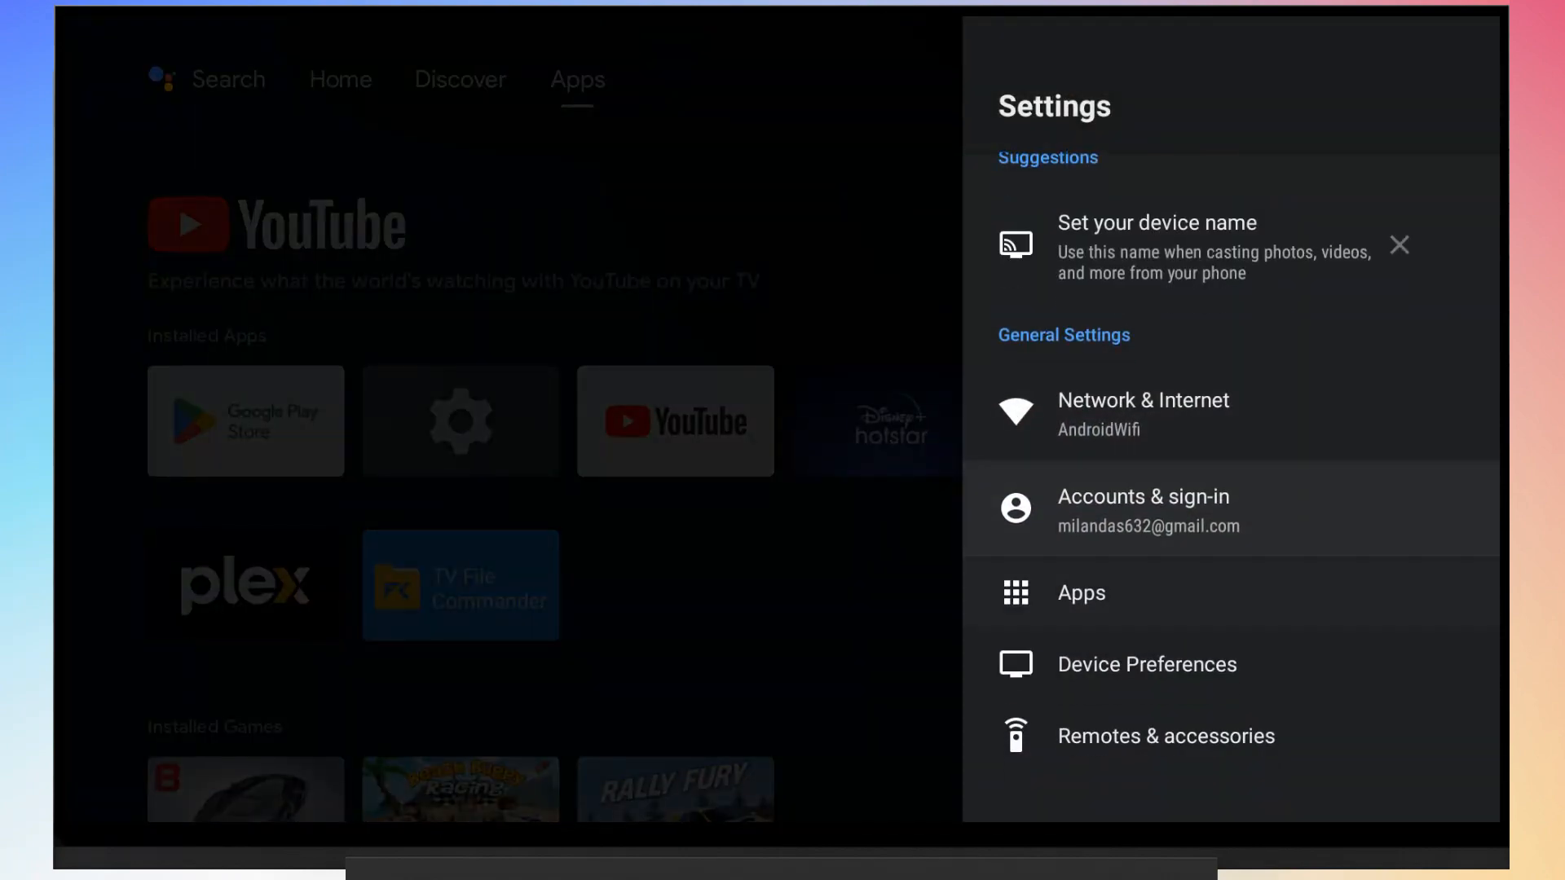
left_click(1079, 592)
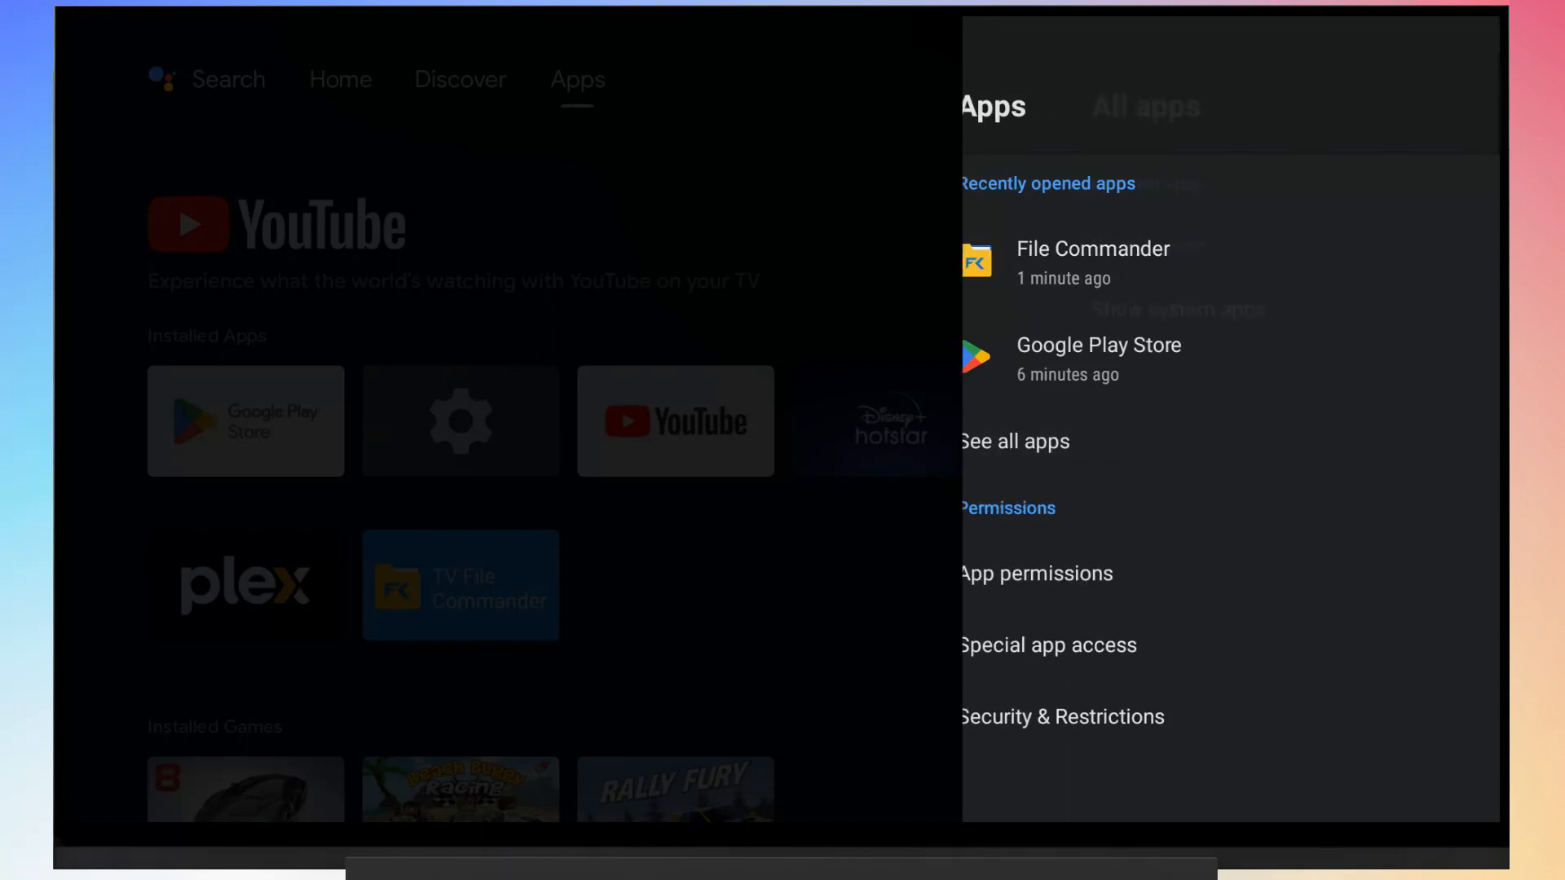
left_click(1014, 441)
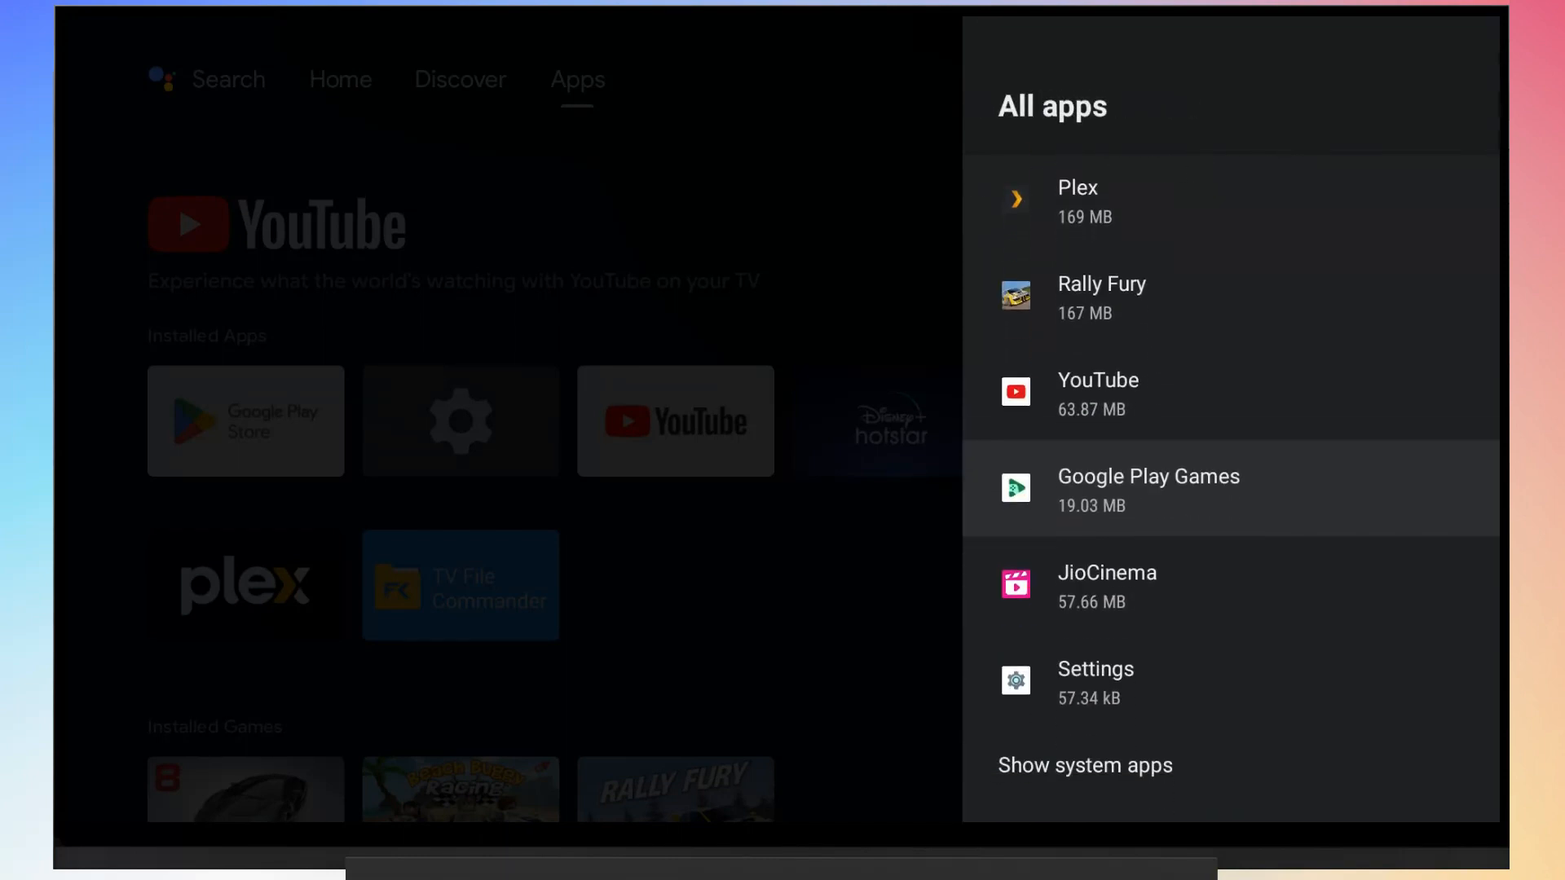
scroll("down", 3)
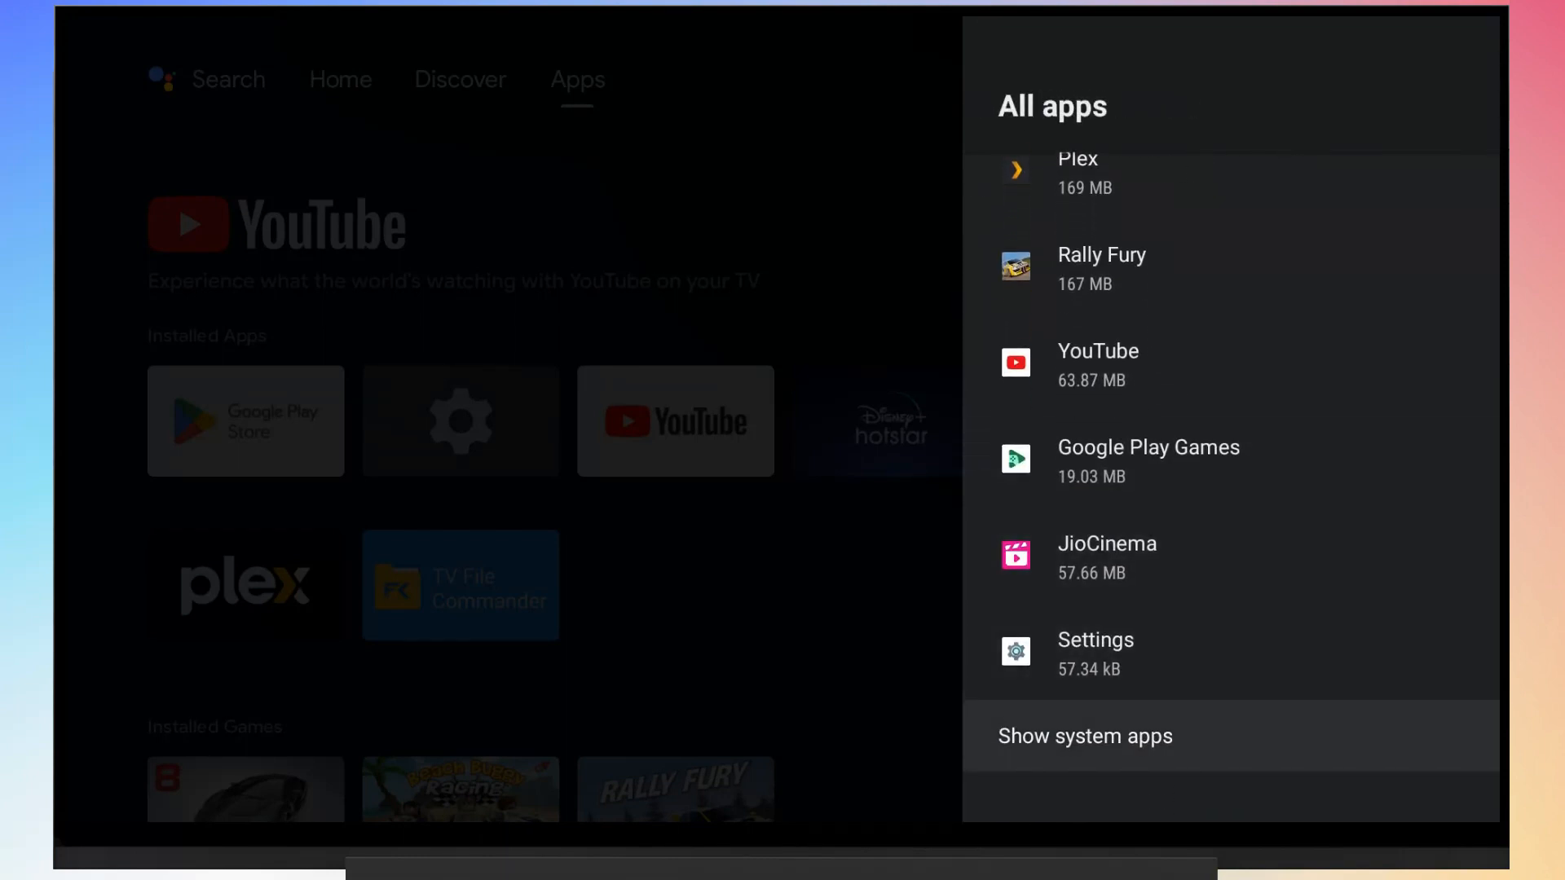
left_click(1086, 735)
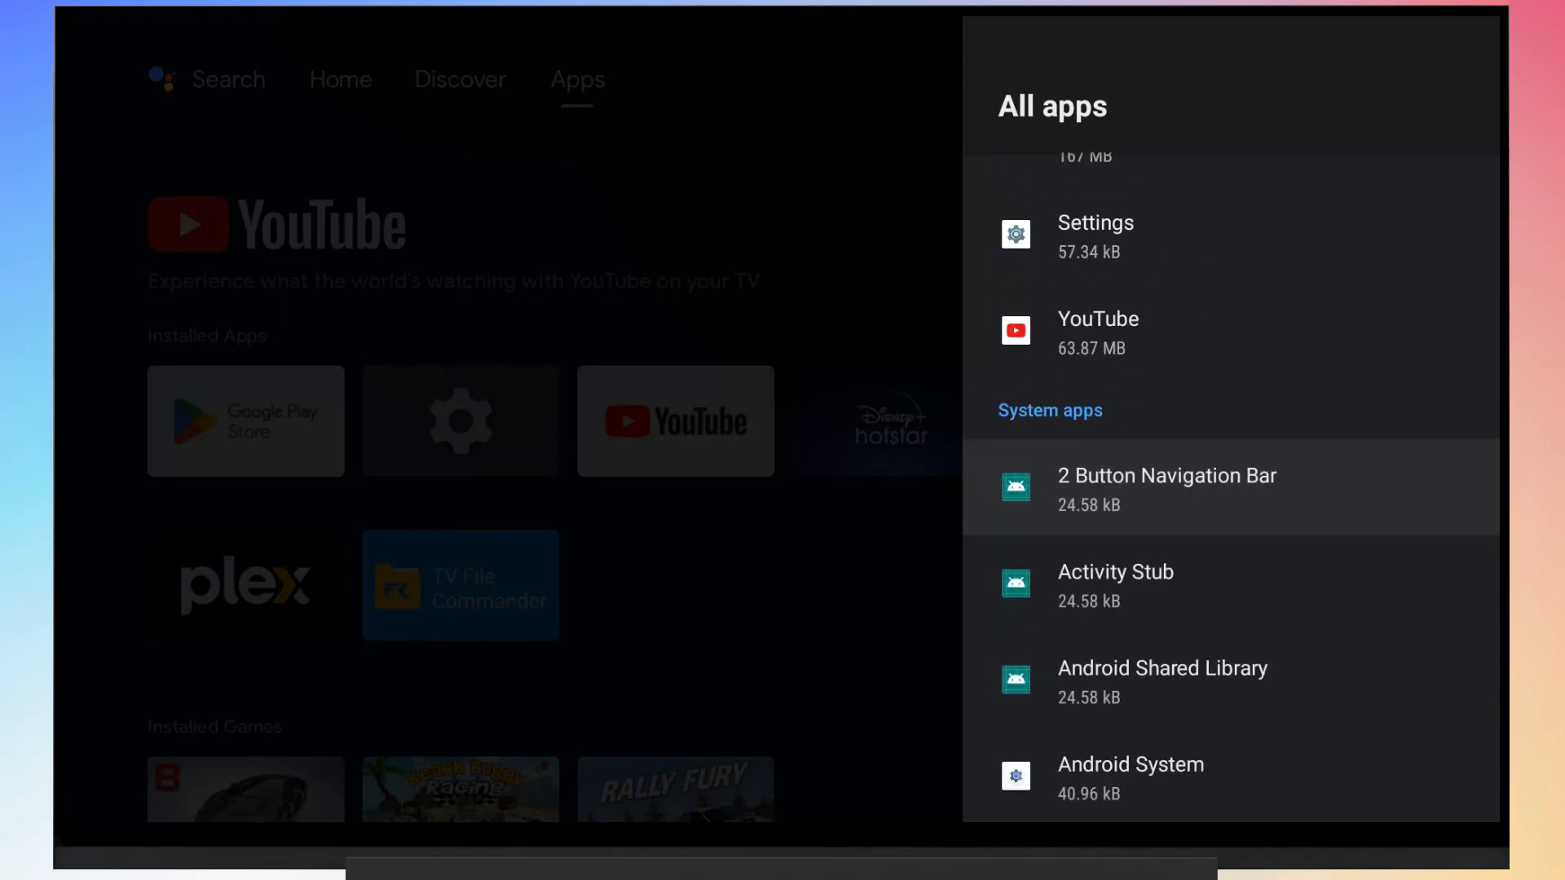
Scroll to Netflix and view its app details page, version 8.65.0
scroll("down", 3)
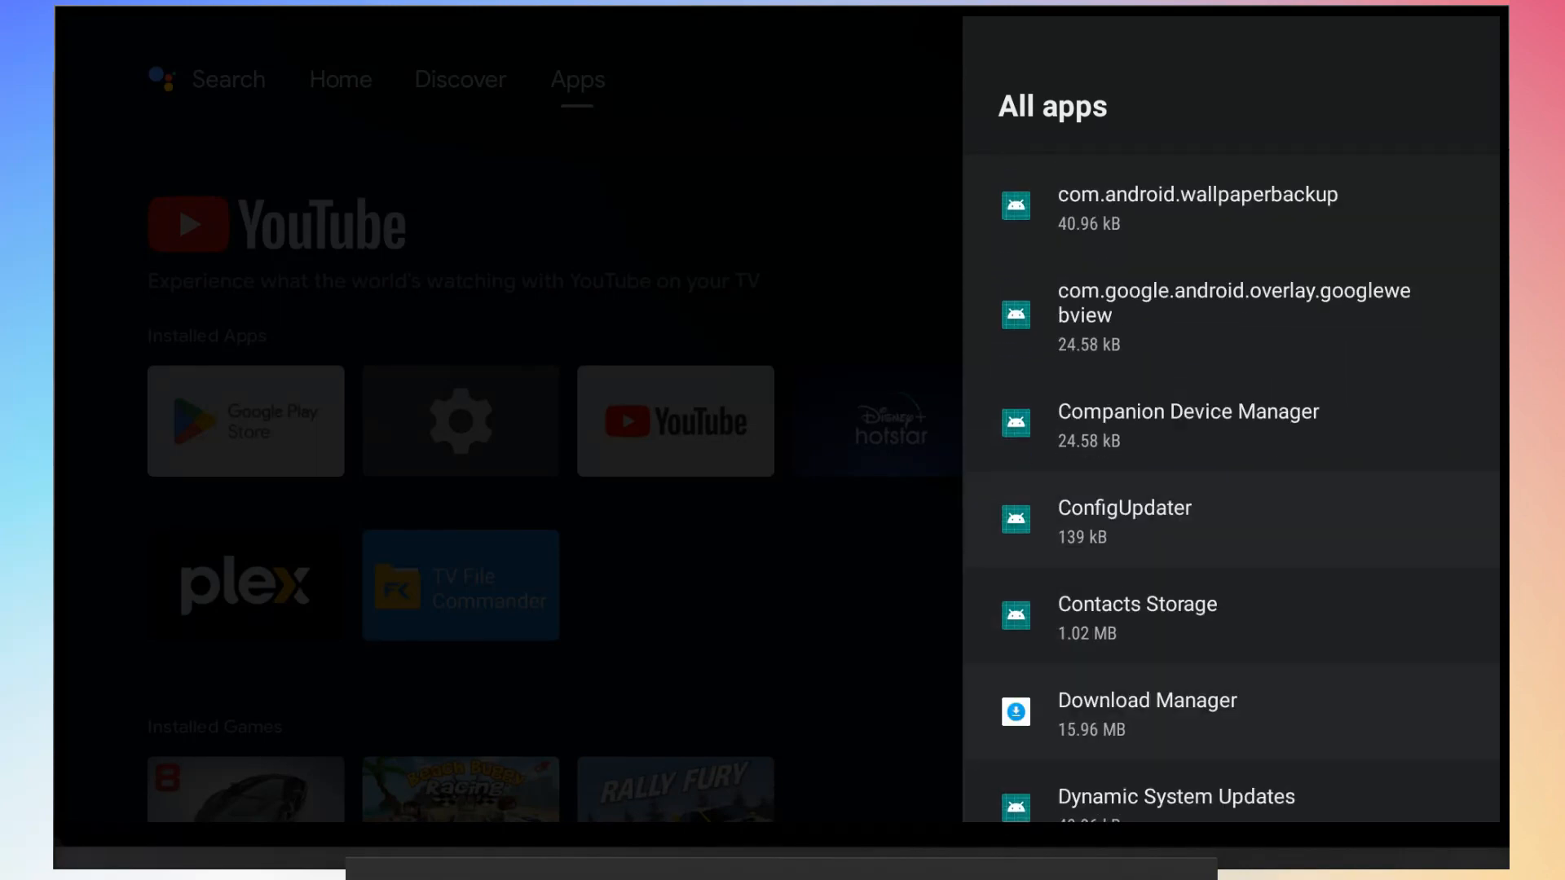
scroll("down", 3)
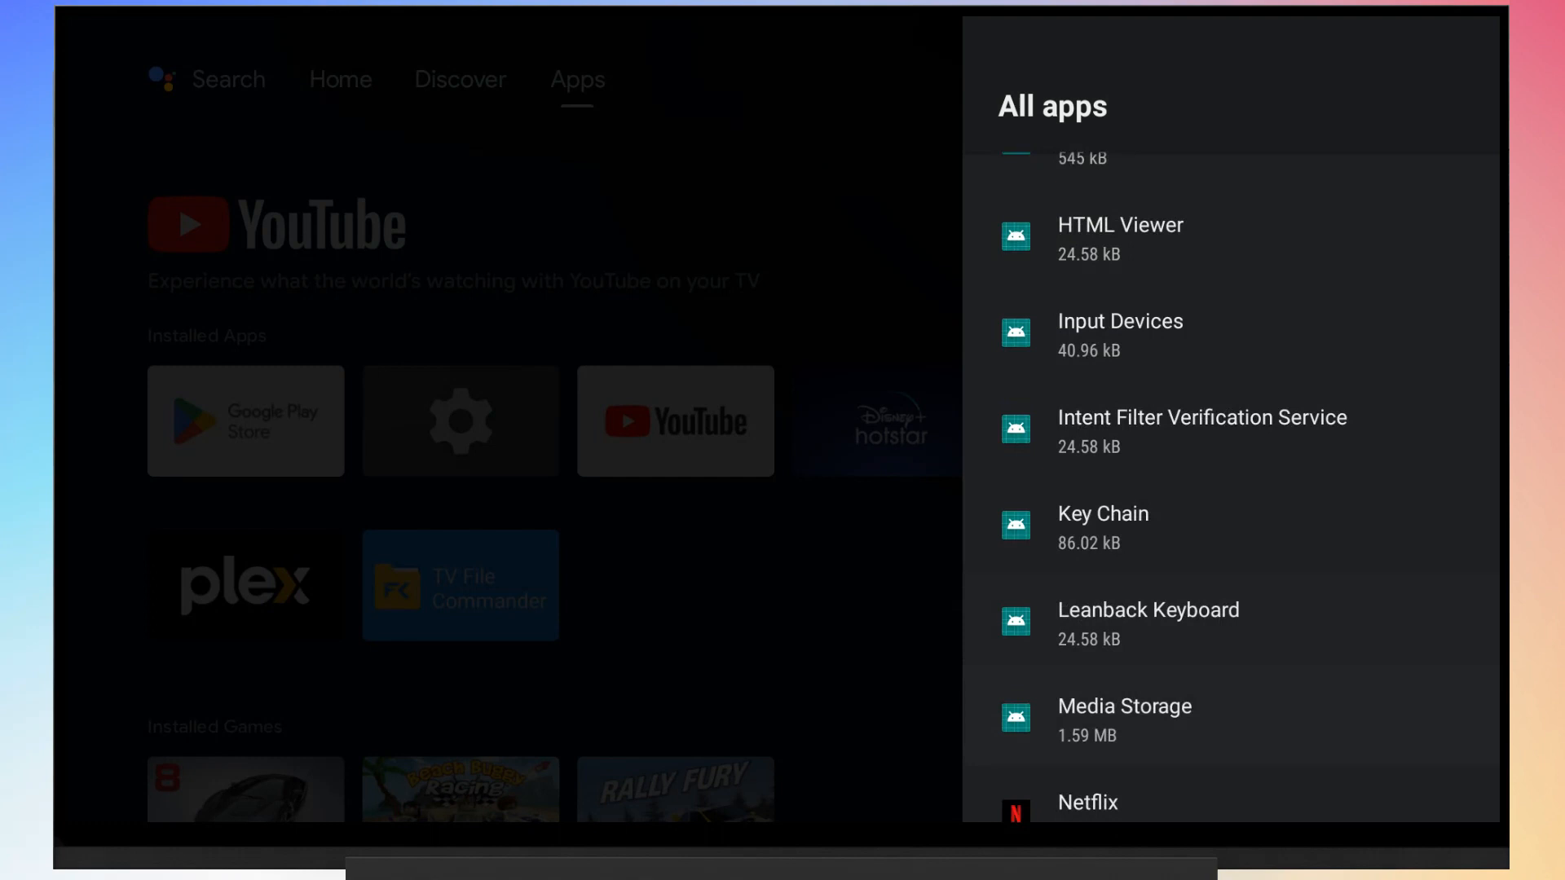
scroll("down", 3)
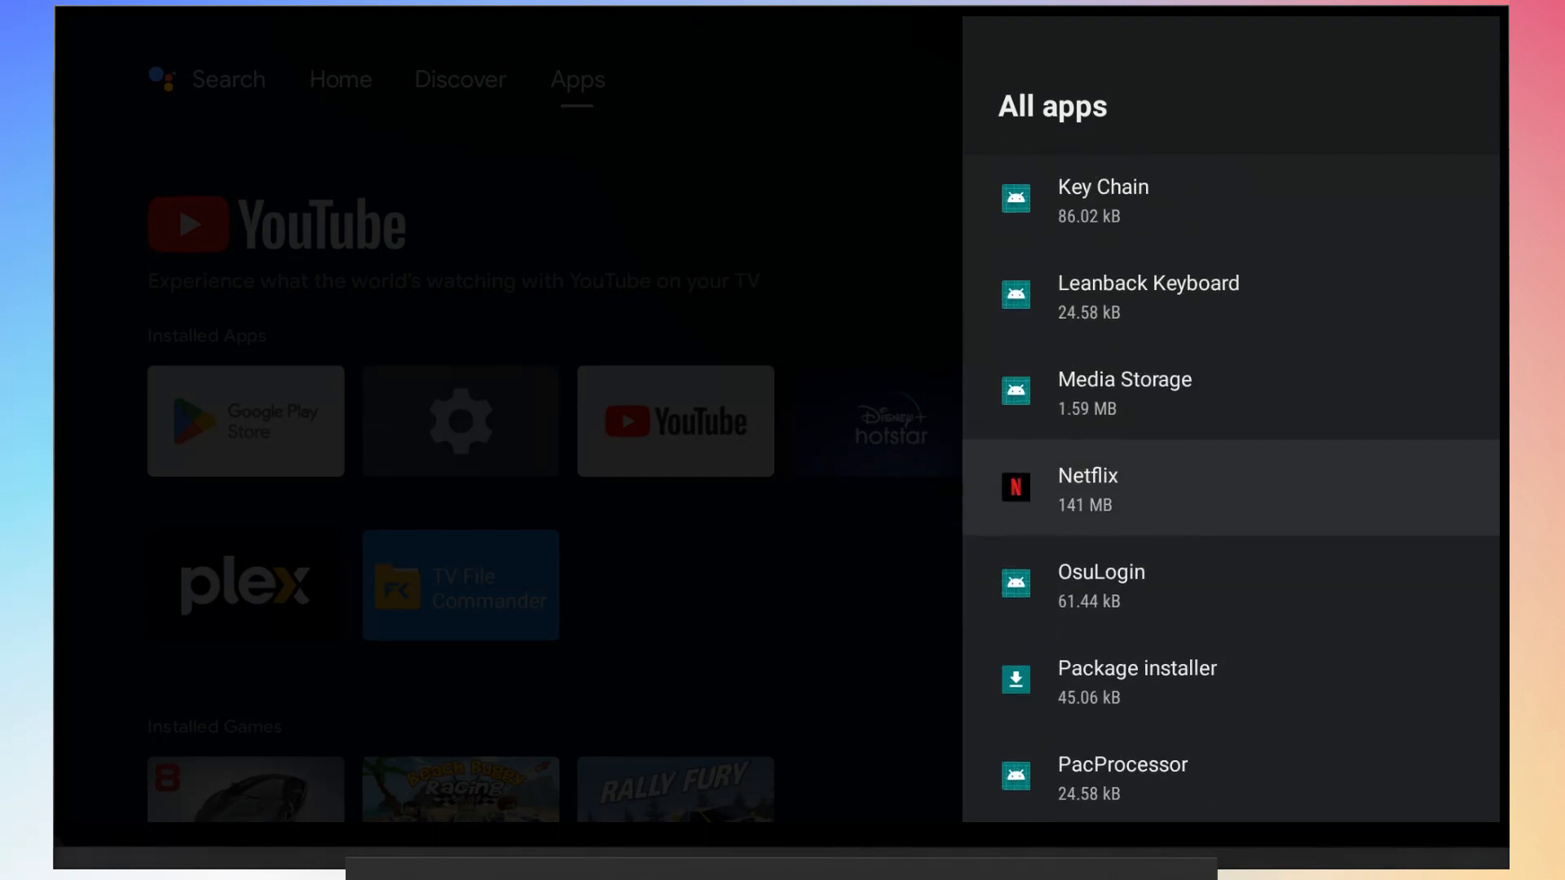
left_click(1087, 489)
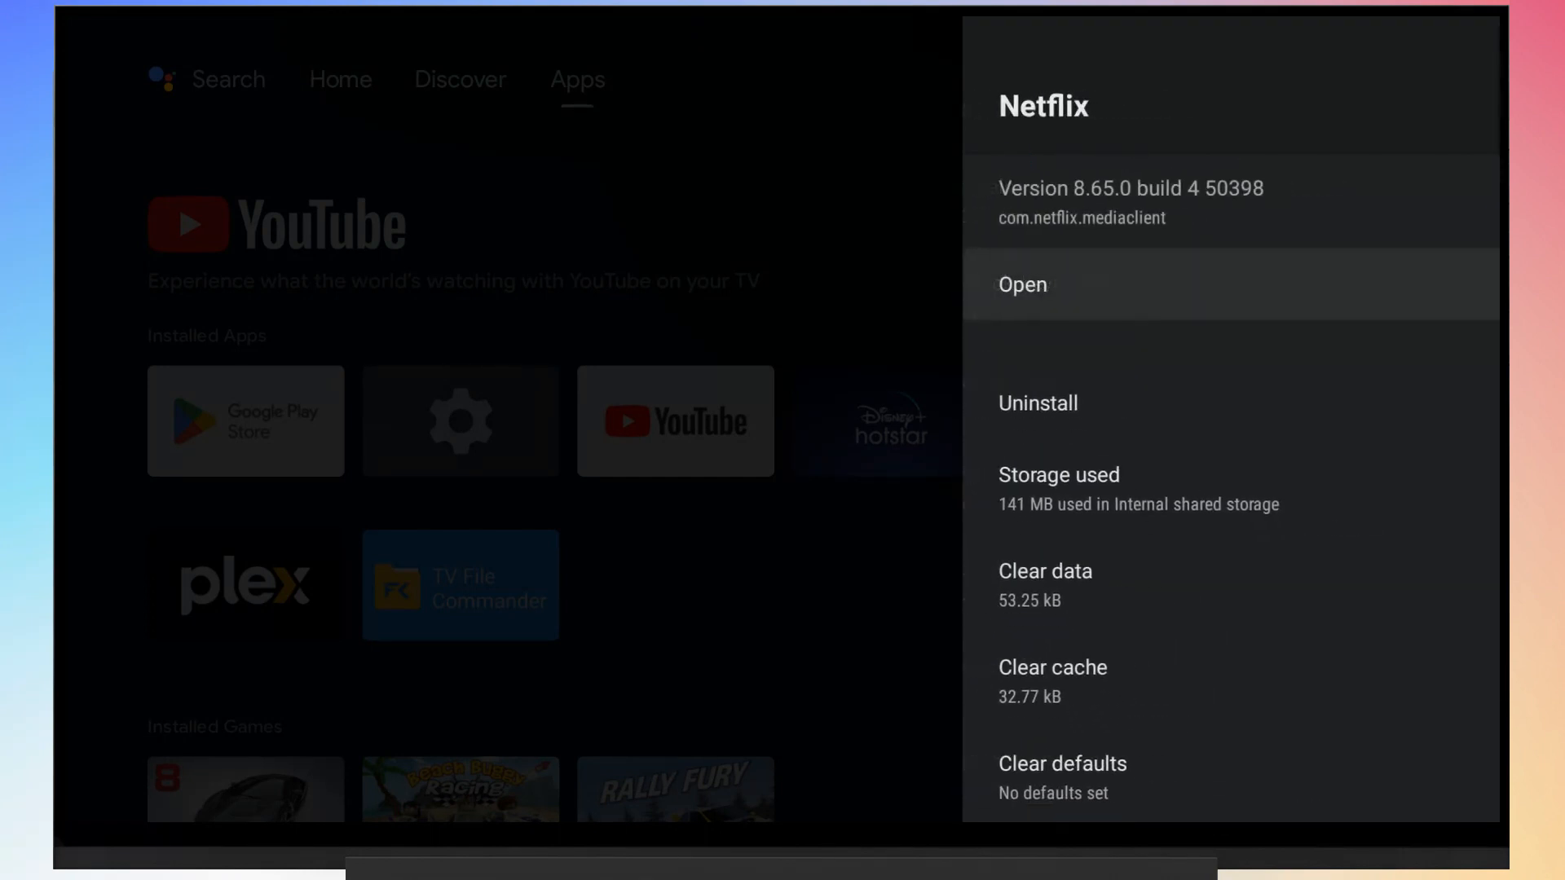